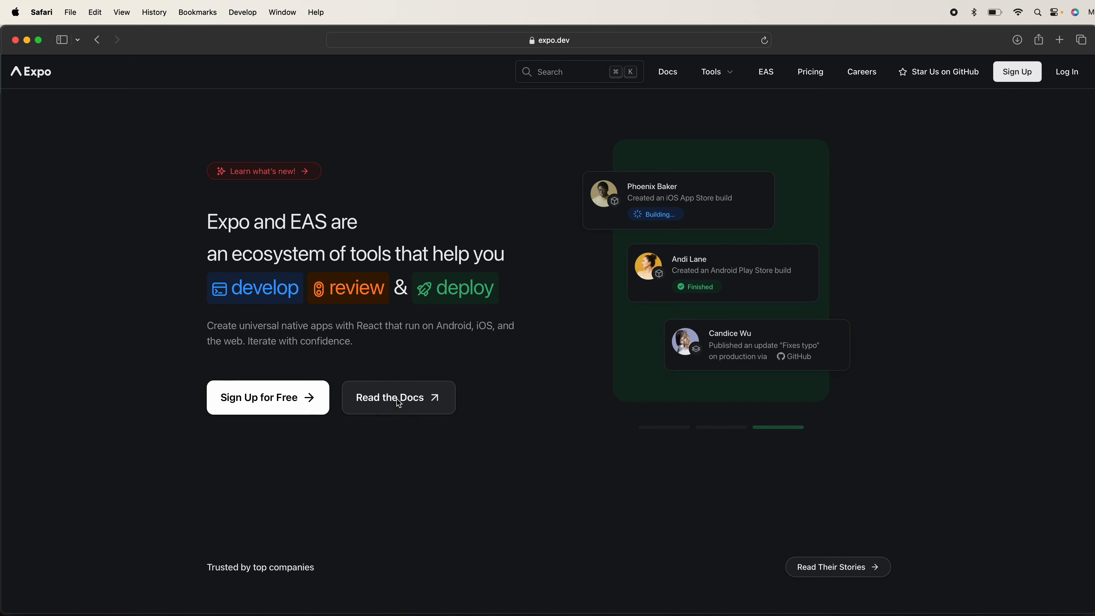
Go from expo.dev to the Expo documentation home via 'Read the Docs'
left_click(390, 398)
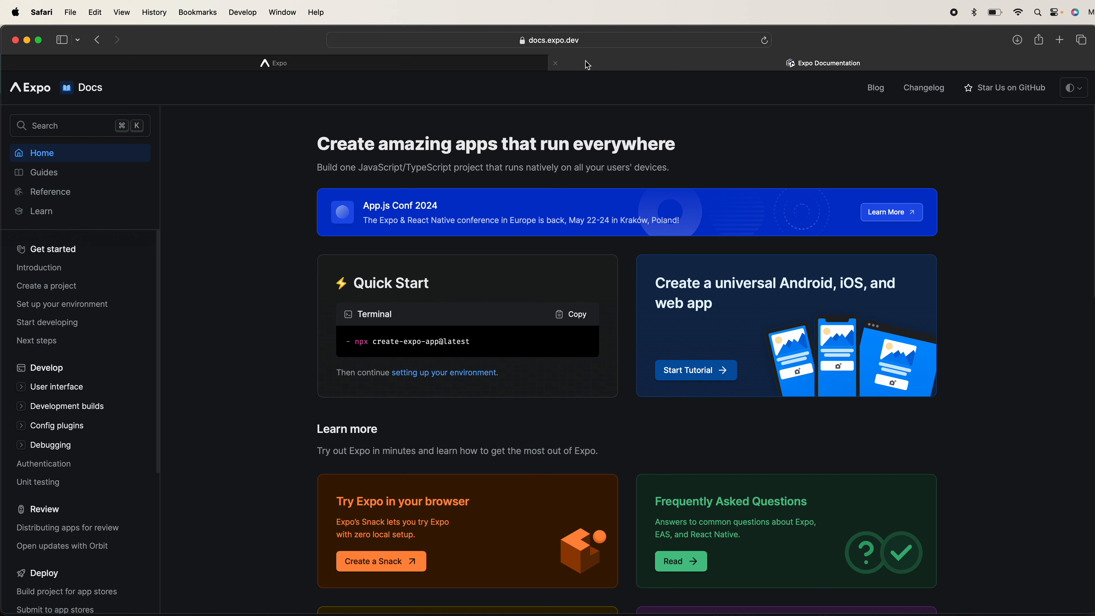
mouse_move(359, 343)
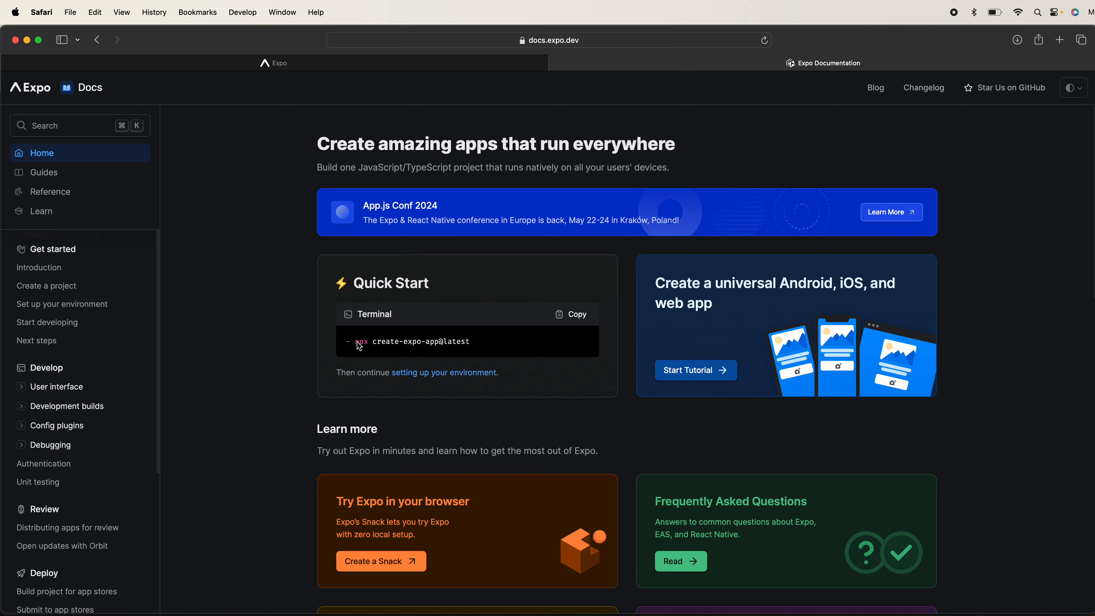
mouse_move(509, 336)
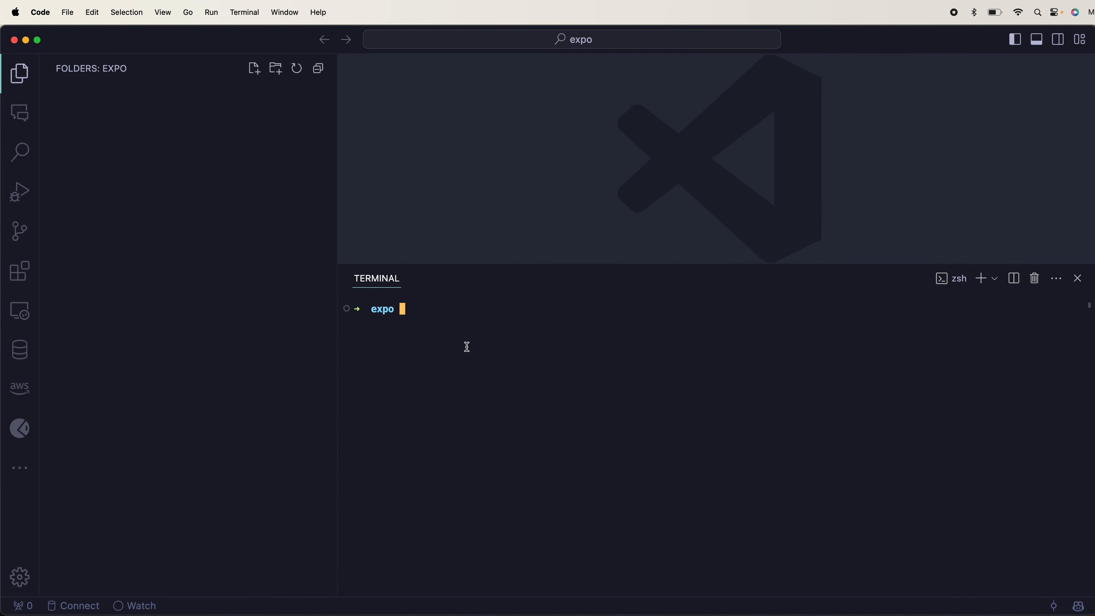
Enter npx create-expo-app@latest in the terminal to create a new Expo app
type("npx create-expo-app@latest")
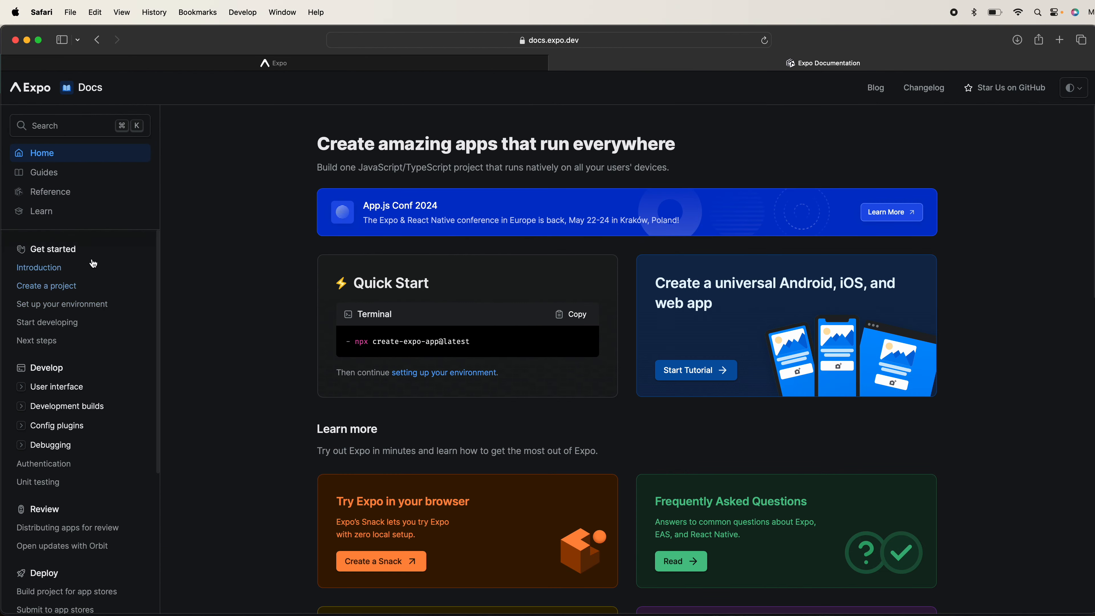
Read 'Set up your environment' for an Android device with Expo Go down to the QR code
left_click(39, 267)
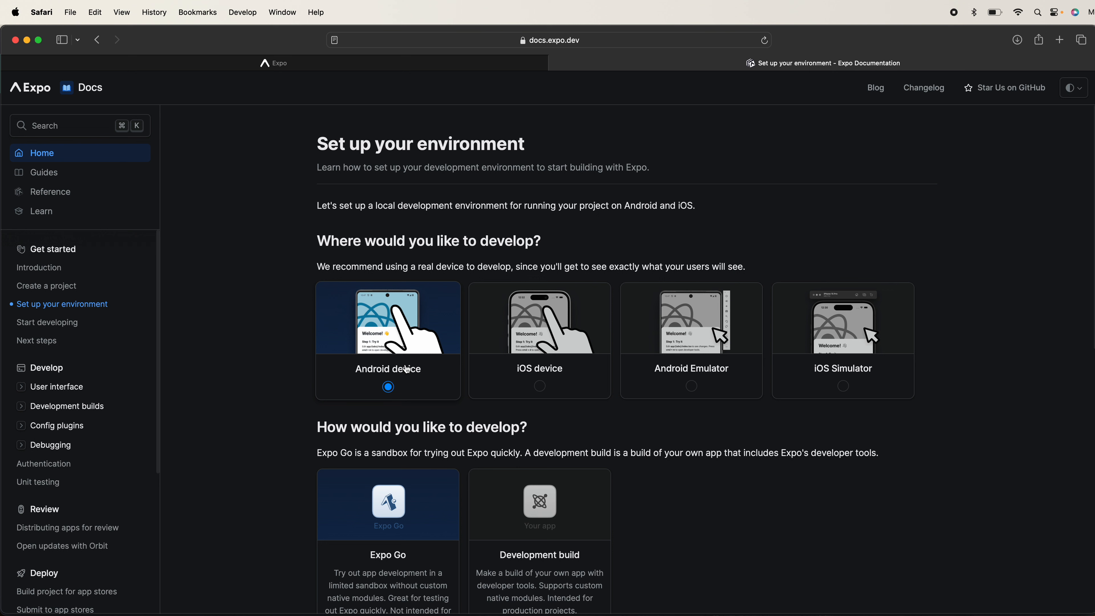
mouse_move(516, 390)
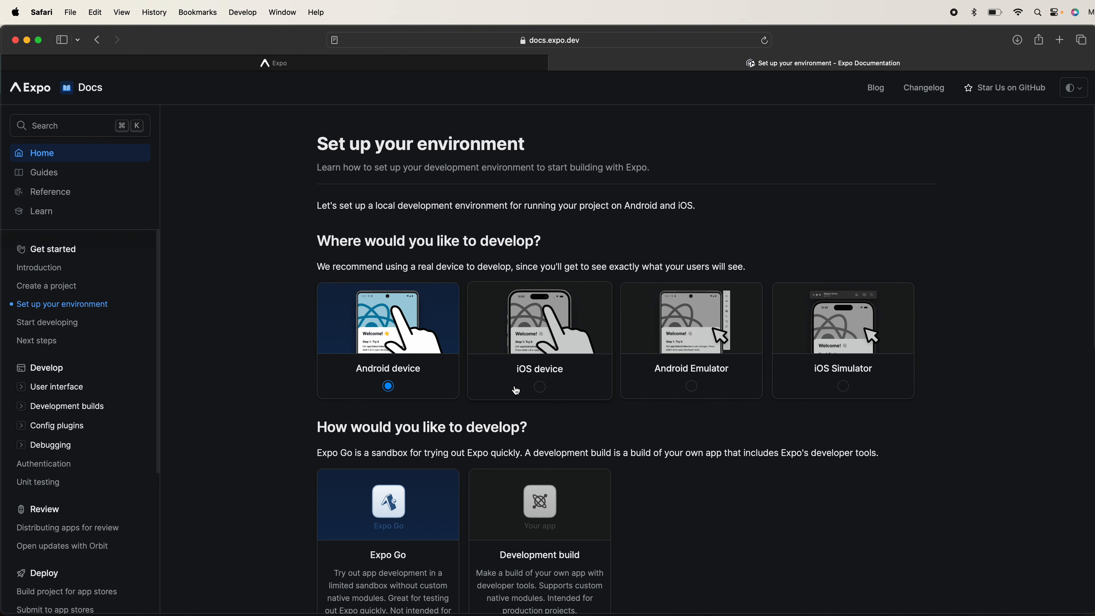
scroll("down", 3)
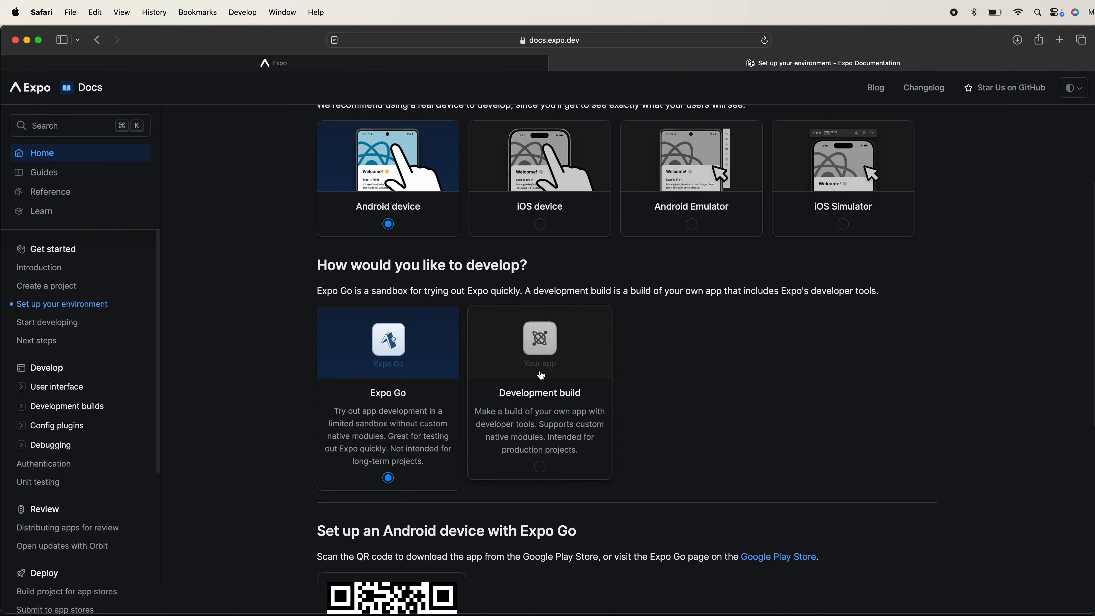
scroll("down", 3)
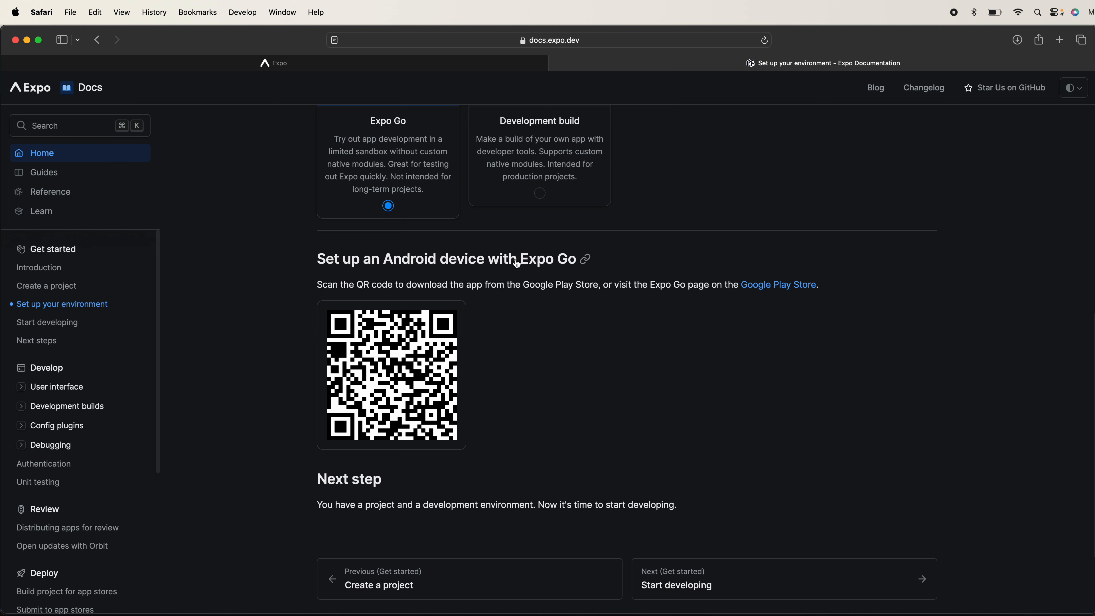
mouse_move(773, 289)
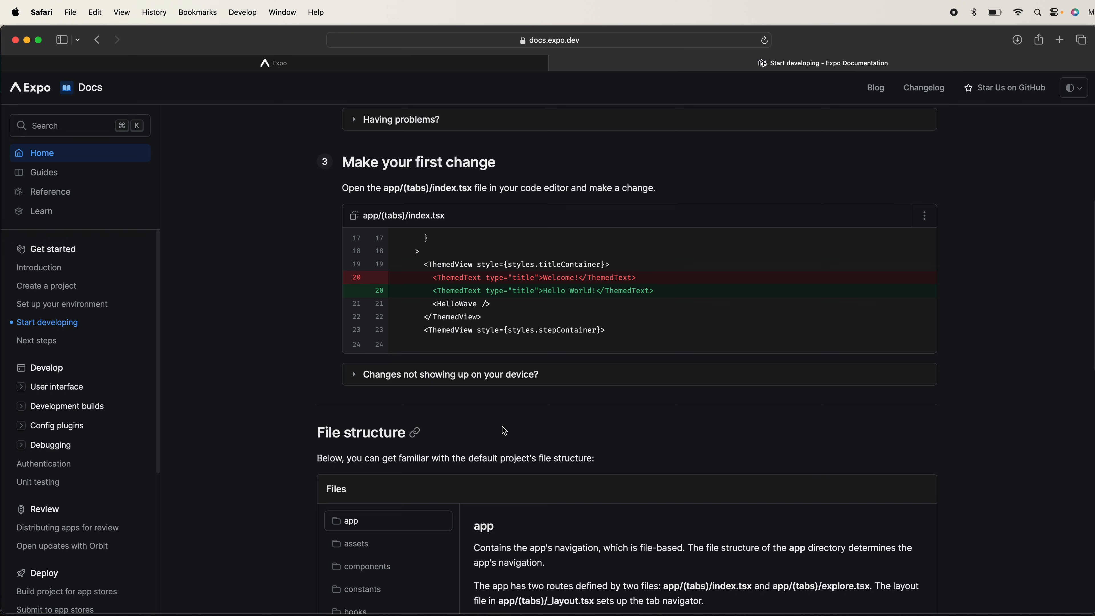
Read through the Start developing page and copy the npx expo start command
scroll("down", 3)
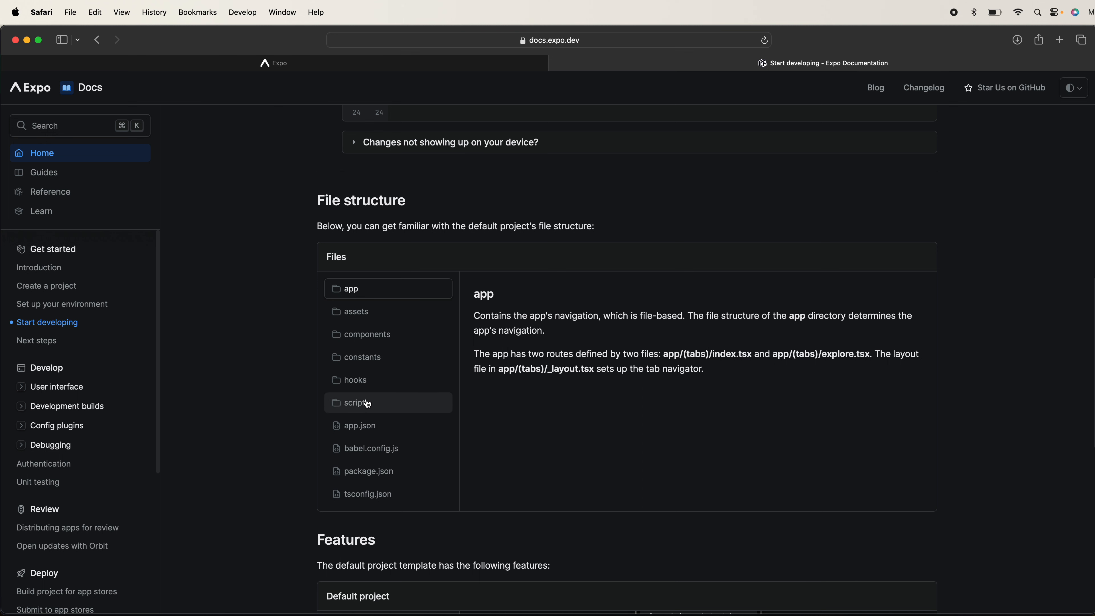
scroll("down", 3)
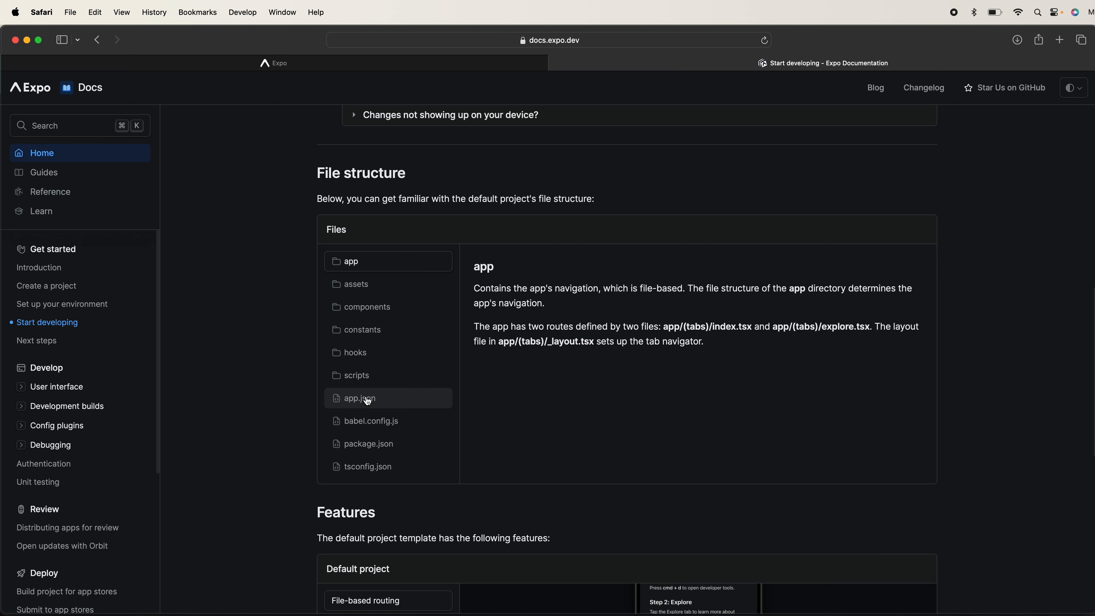
scroll("down", 3)
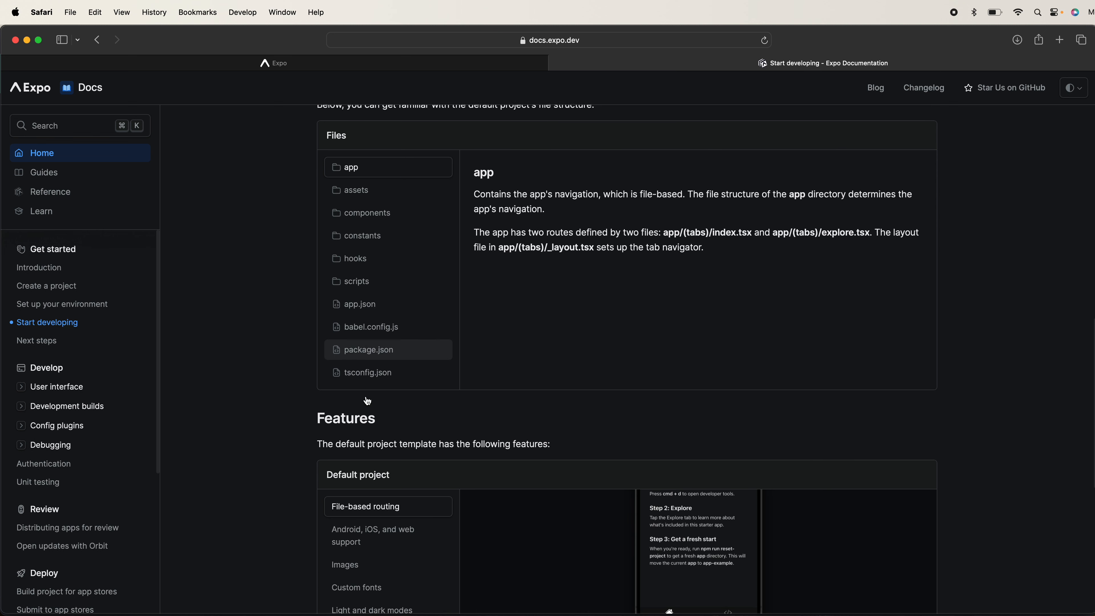
scroll("down", 3)
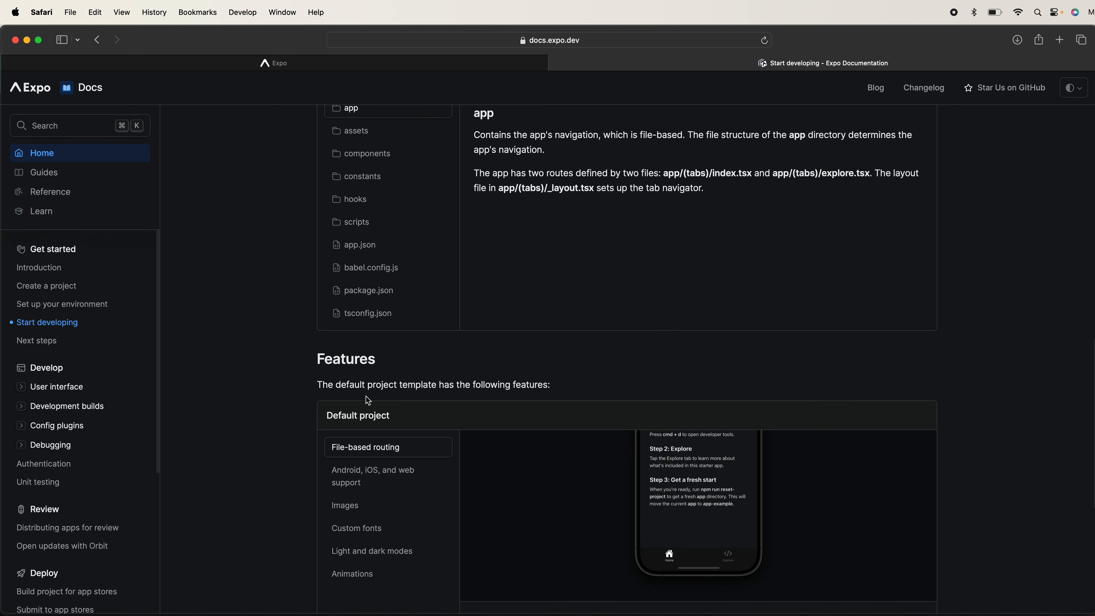
scroll("down", 3)
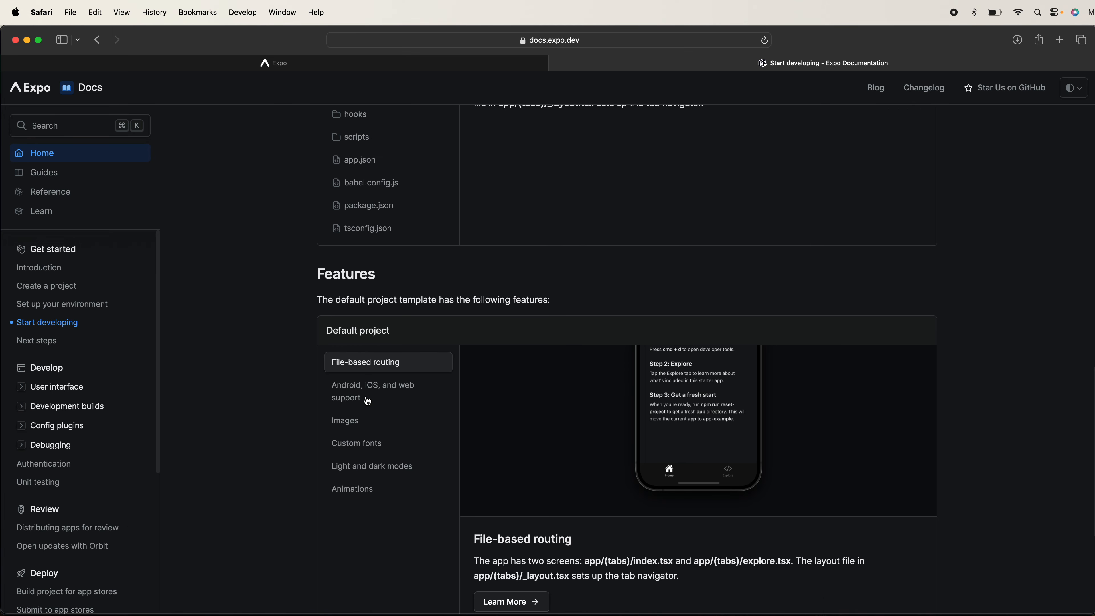
scroll("down", 3)
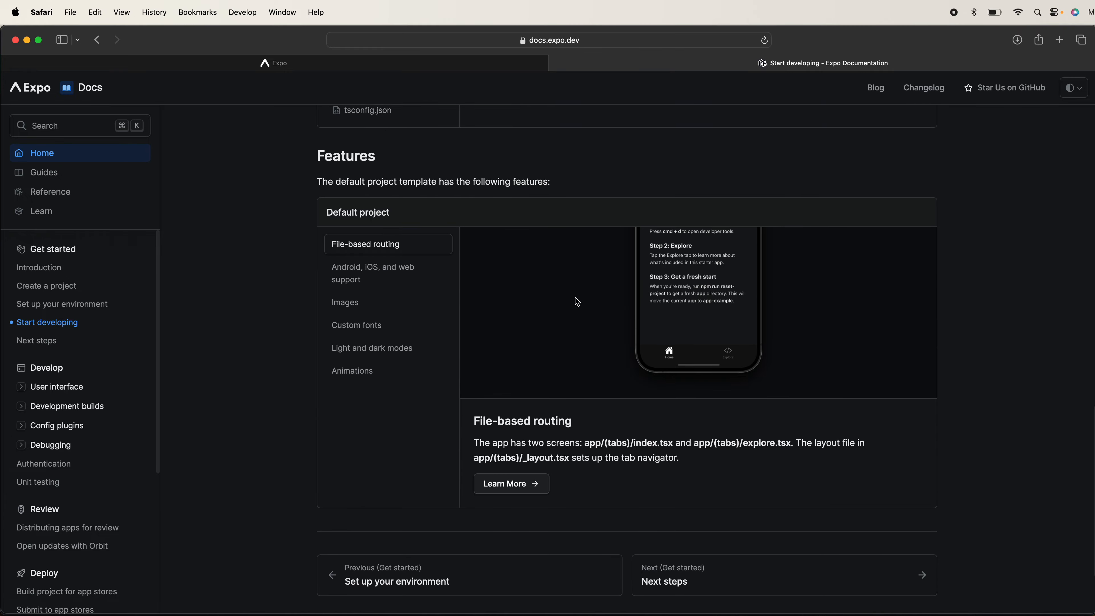
scroll("down", 3)
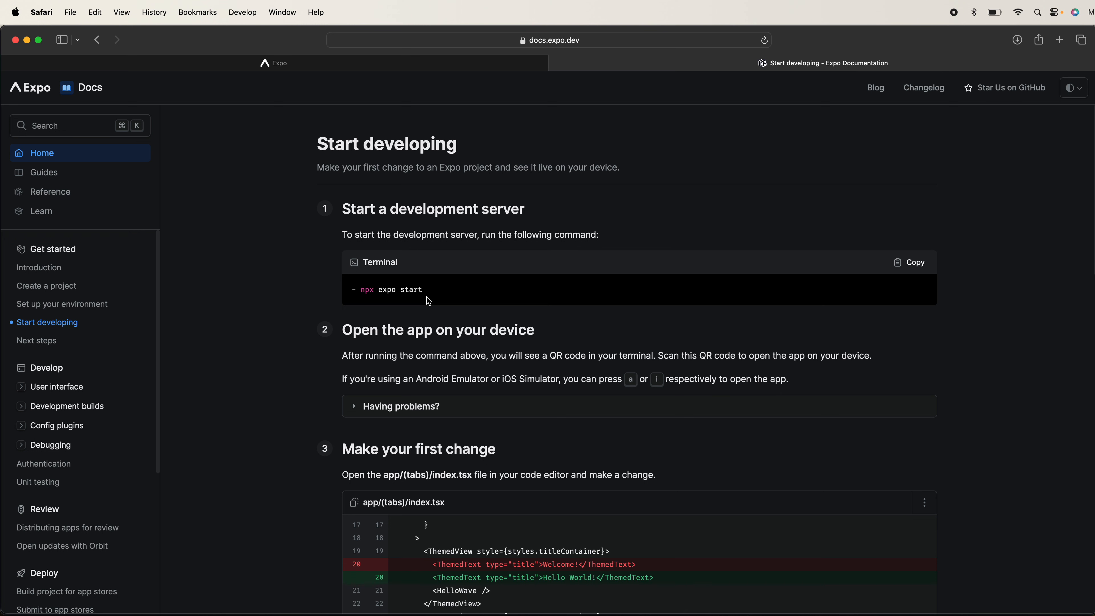
mouse_move(368, 291)
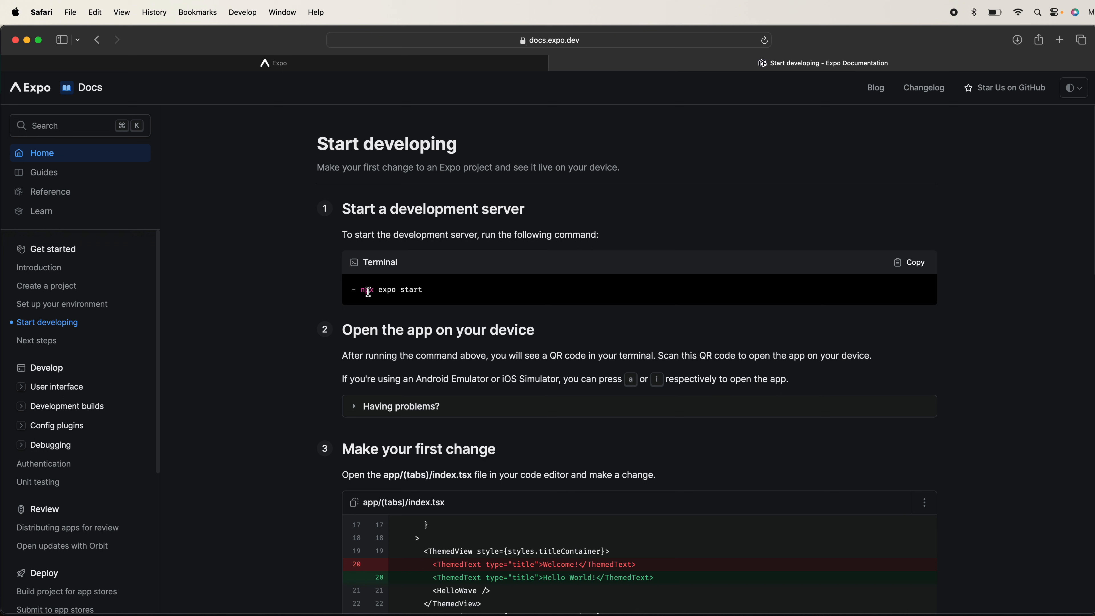
mouse_move(887, 286)
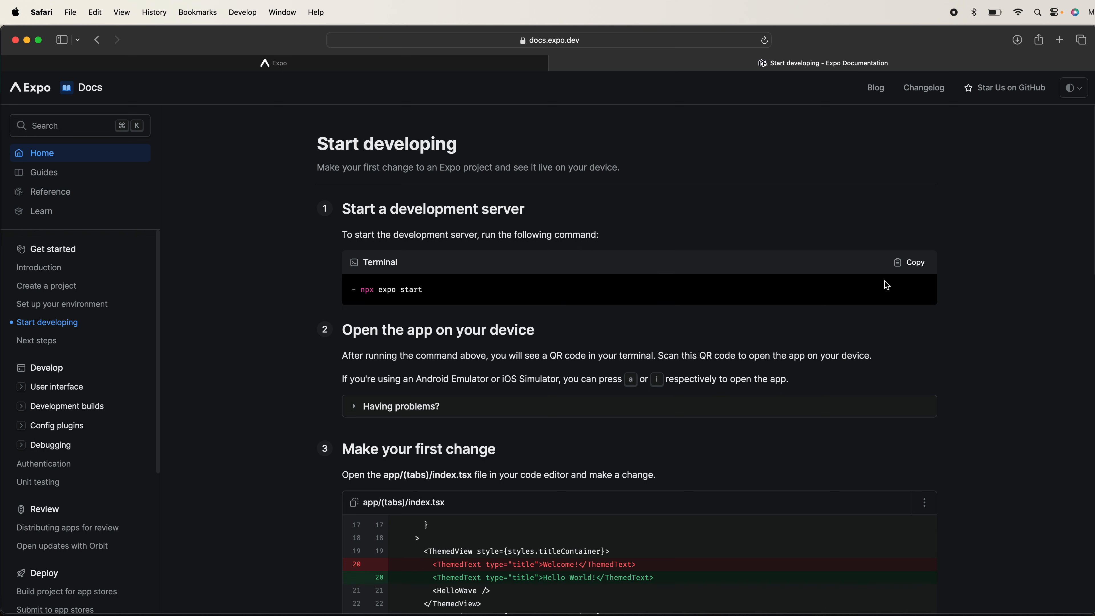
left_click(915, 262)
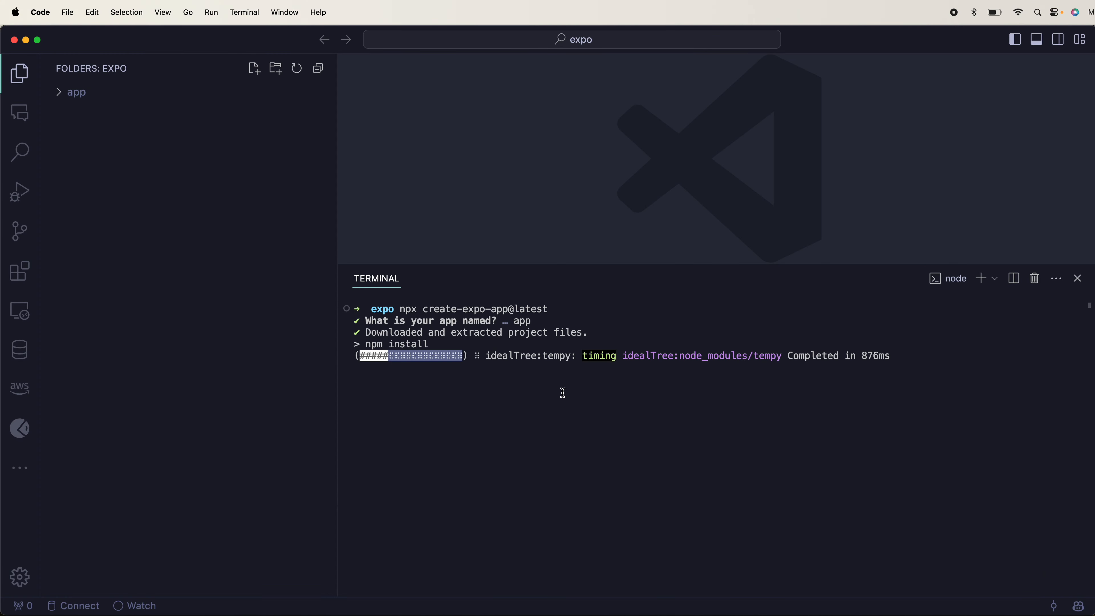
Browse the new app project's folders including components, then start a fresh zsh terminal
left_click(75, 91)
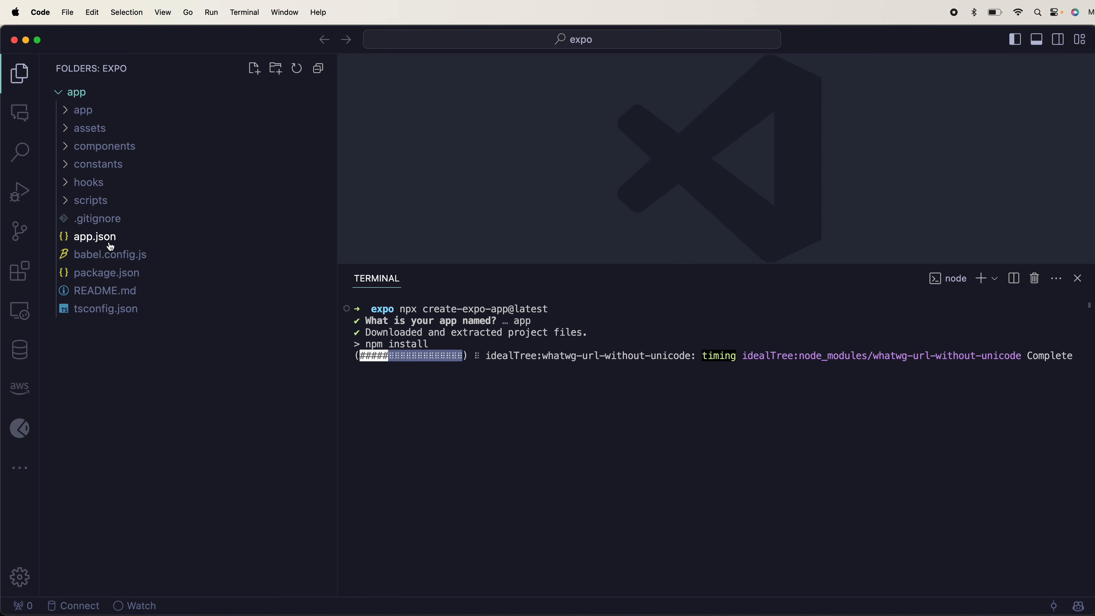
left_click(105, 146)
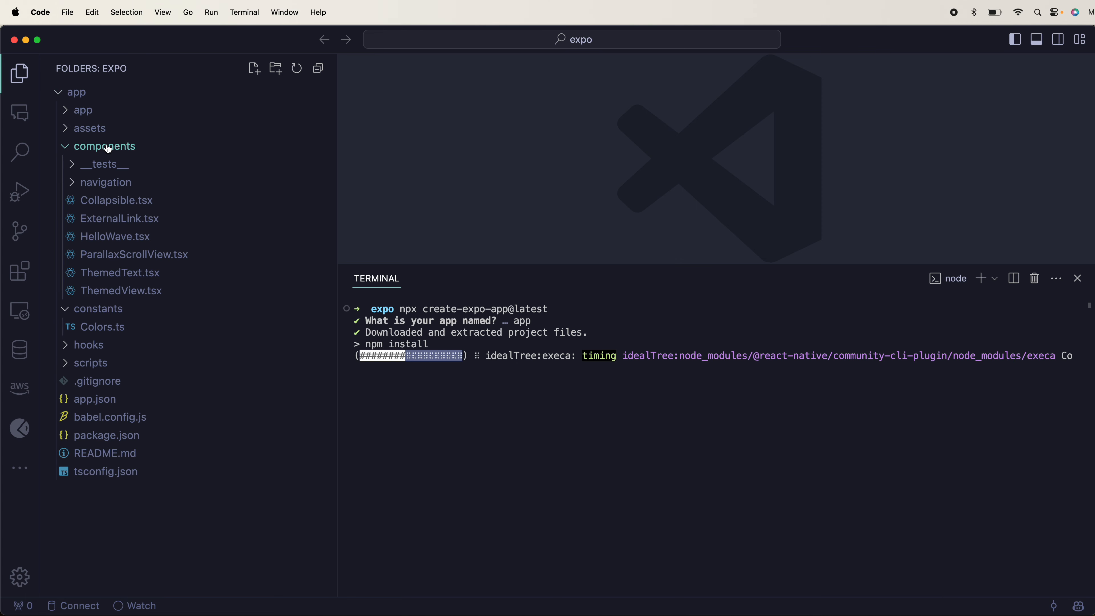
left_click(109, 182)
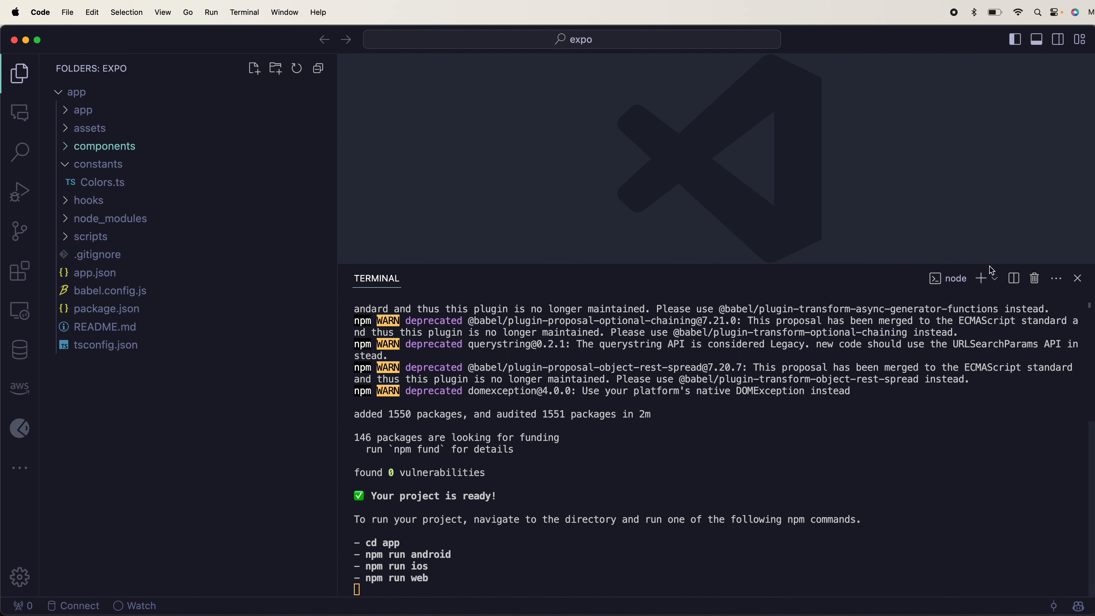
left_click(981, 278)
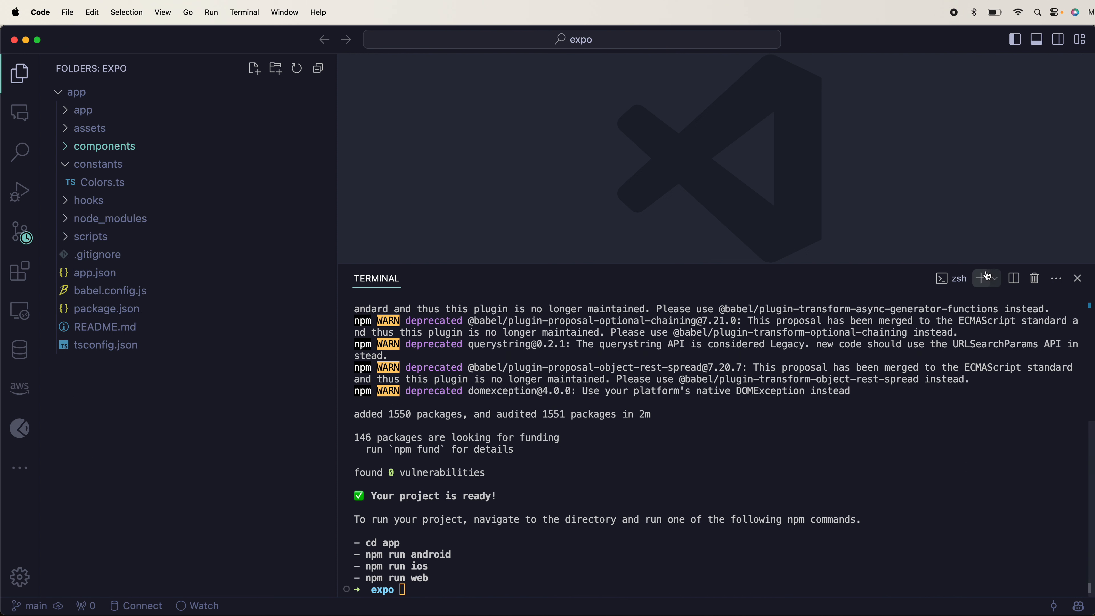
Run npx create-expo-app@latest -t, choose the Blank template and name the project app_blank
left_click(982, 278)
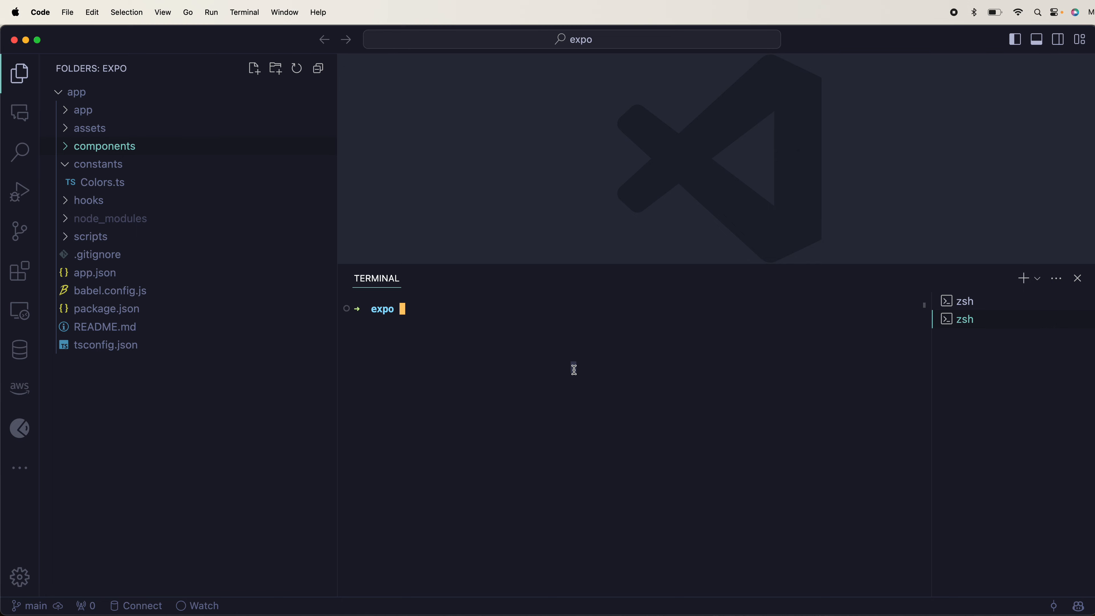
type("npx create-expo-app@latest")
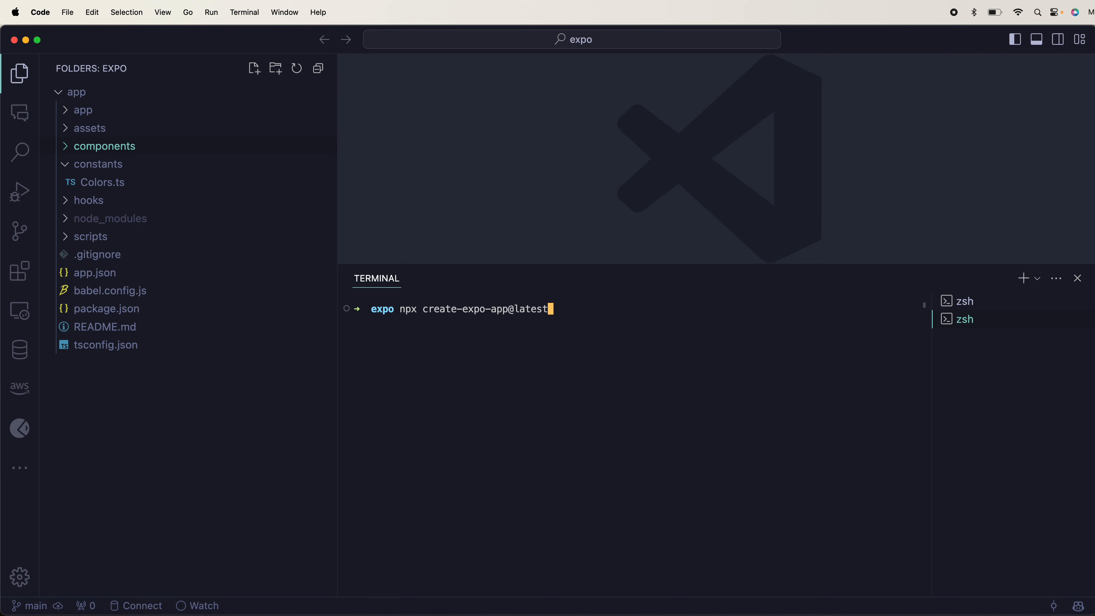
type("-t")
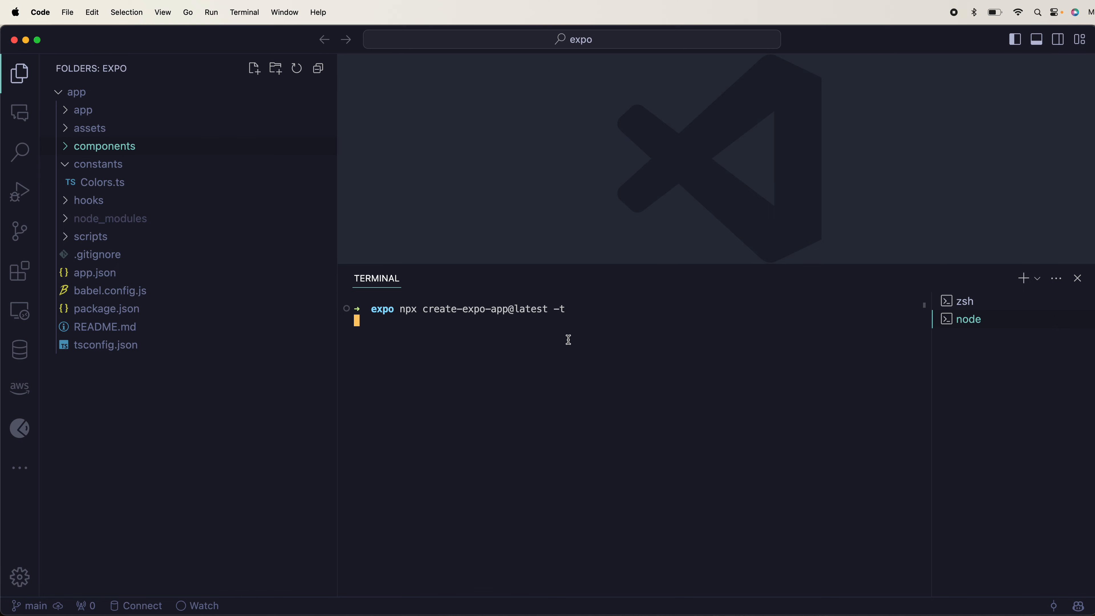
key("enter")
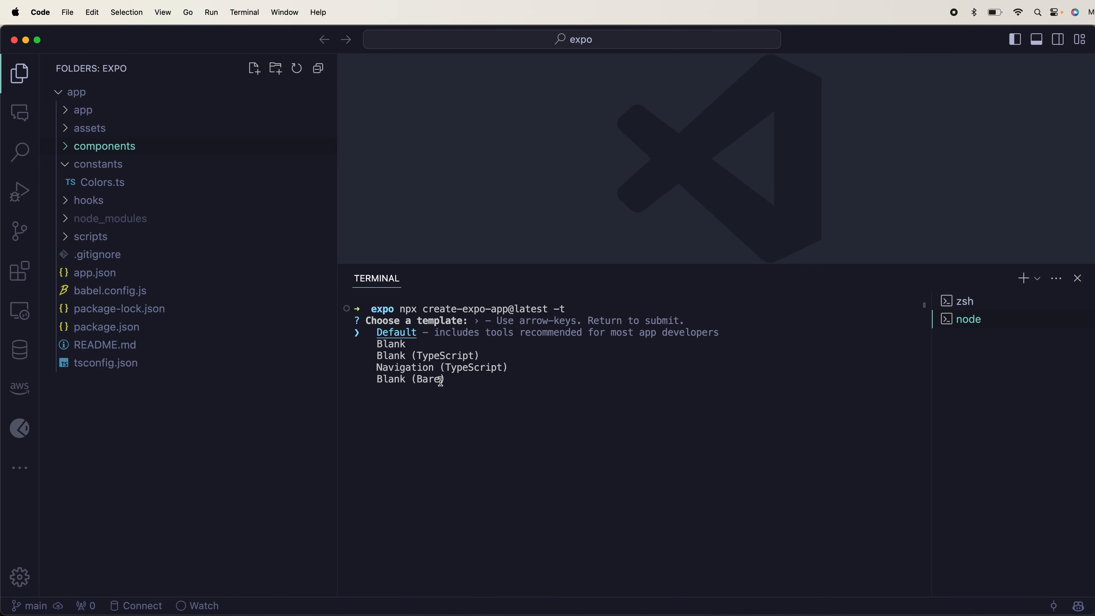
key("down")
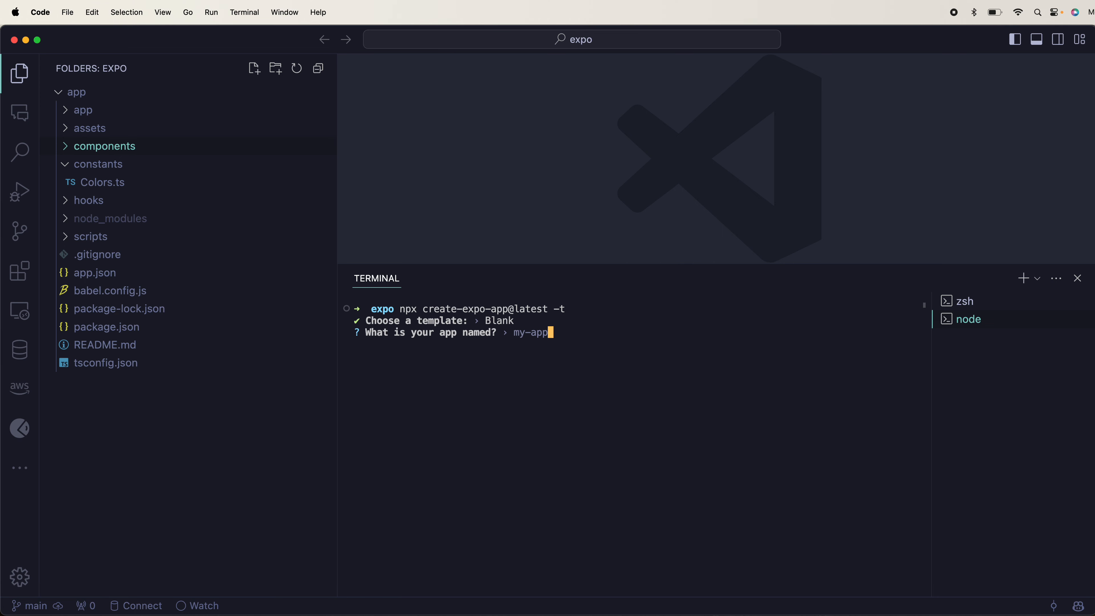
type("ap")
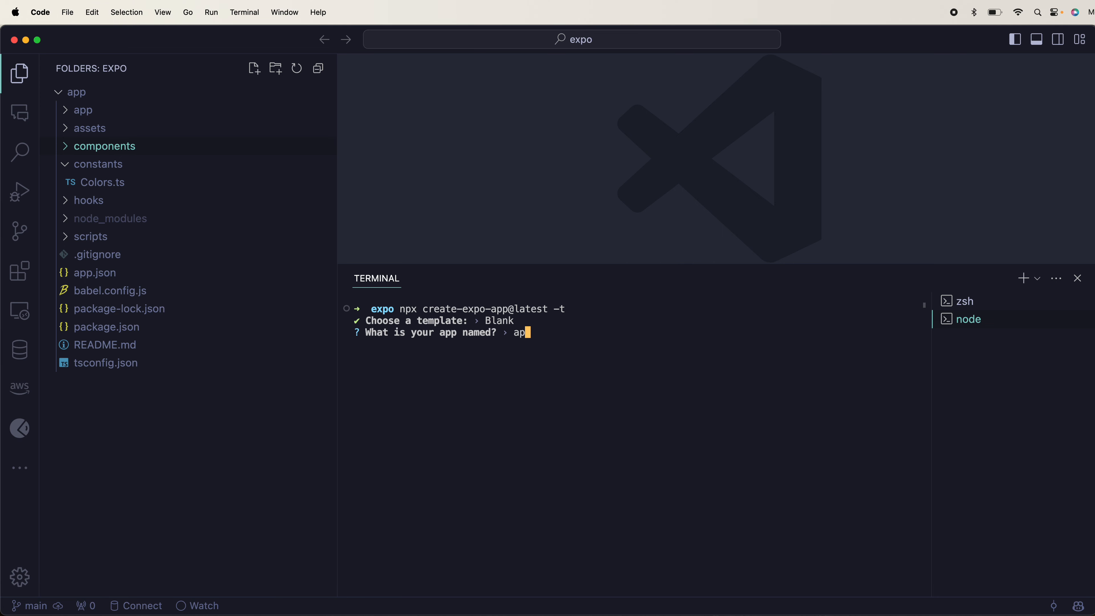
type("p_")
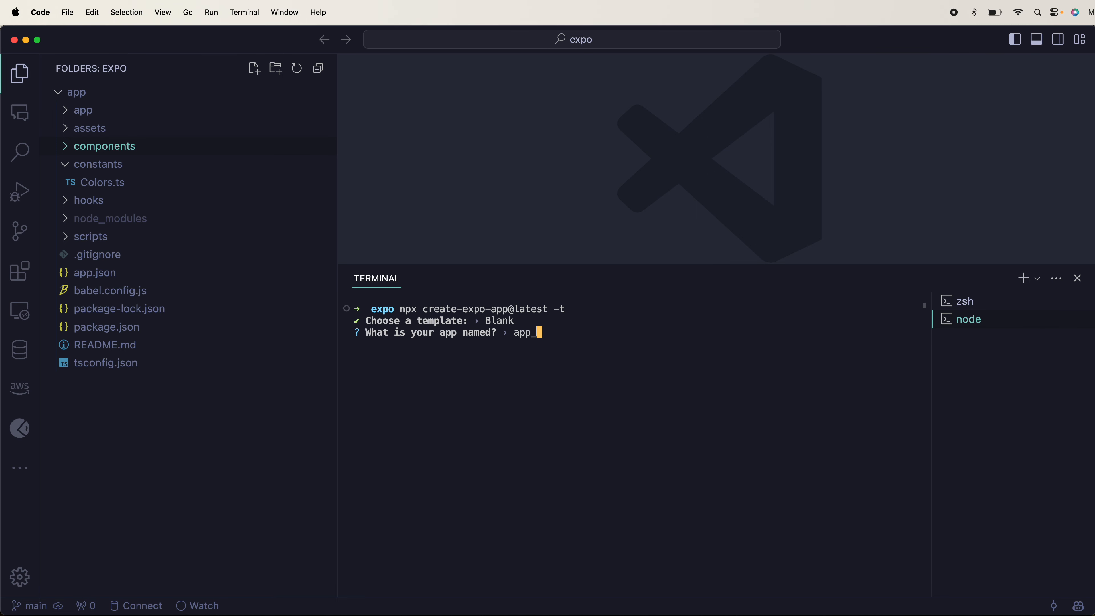
type("blasnk")
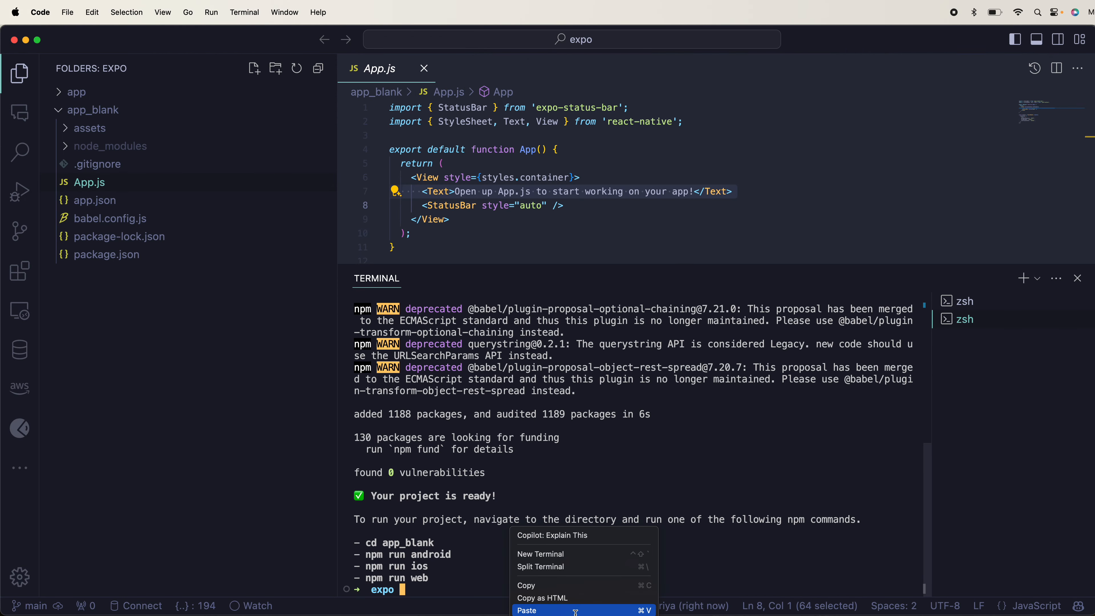
Run npx expo start inside app_blank and request the web version with w
left_click(527, 610)
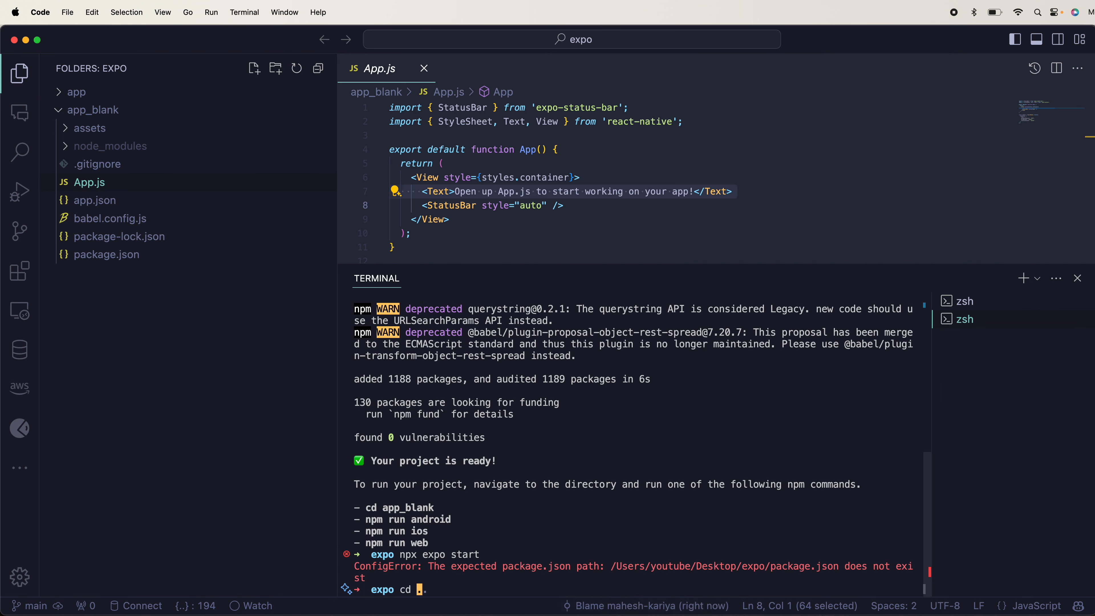
type("app_blank")
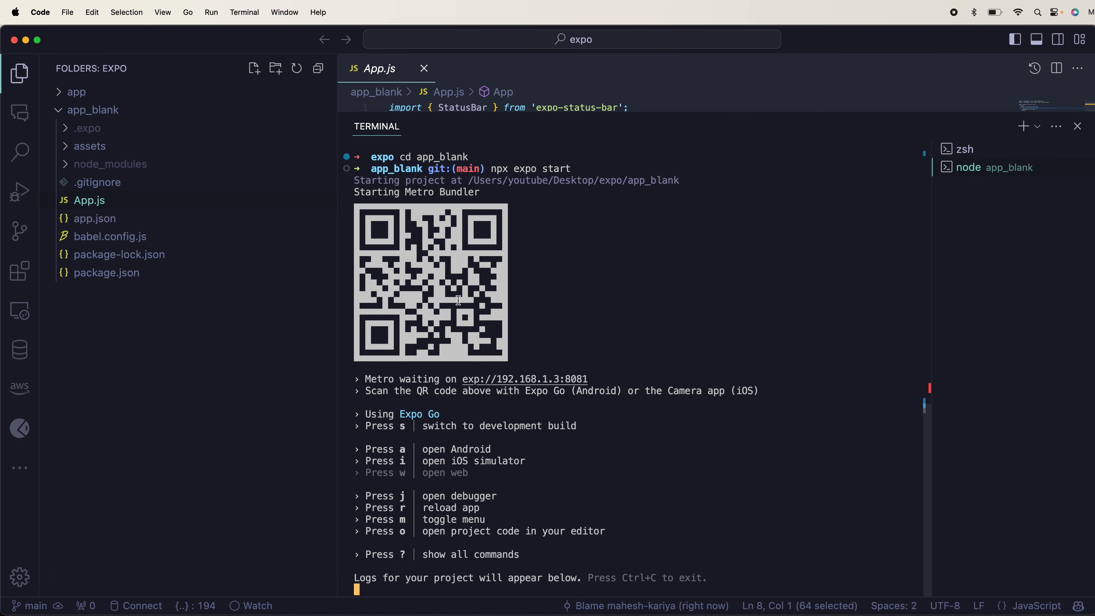
right_click(524, 380)
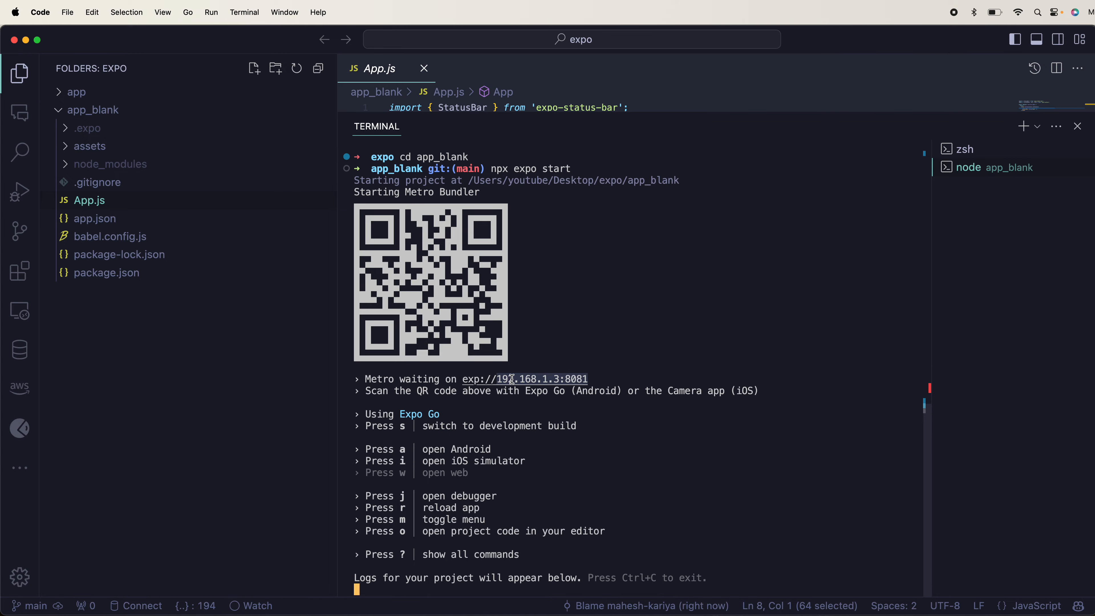
left_click(523, 379)
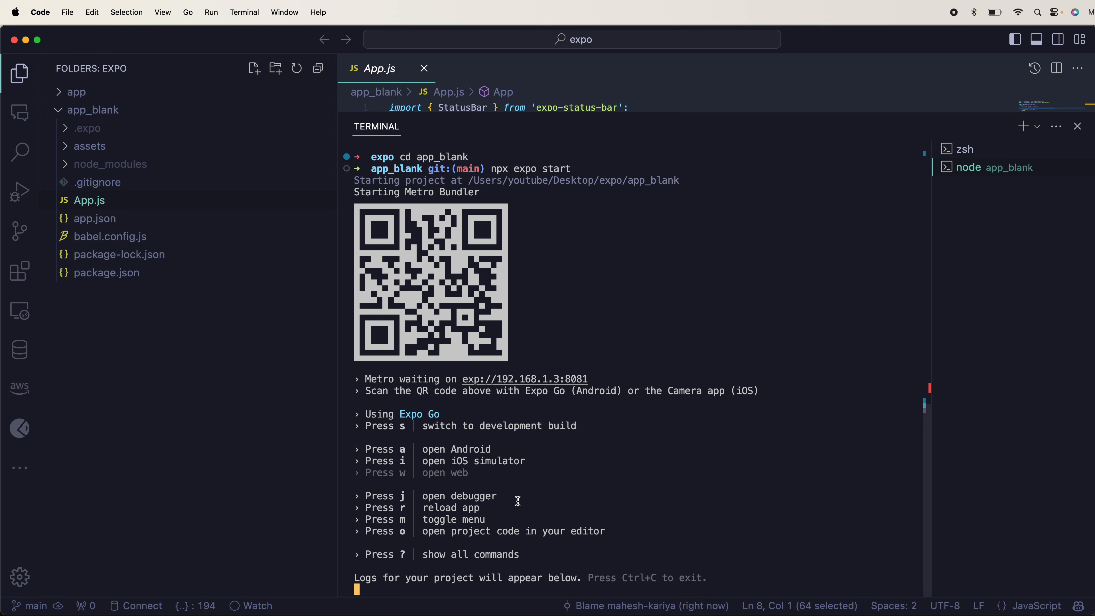
mouse_move(412, 512)
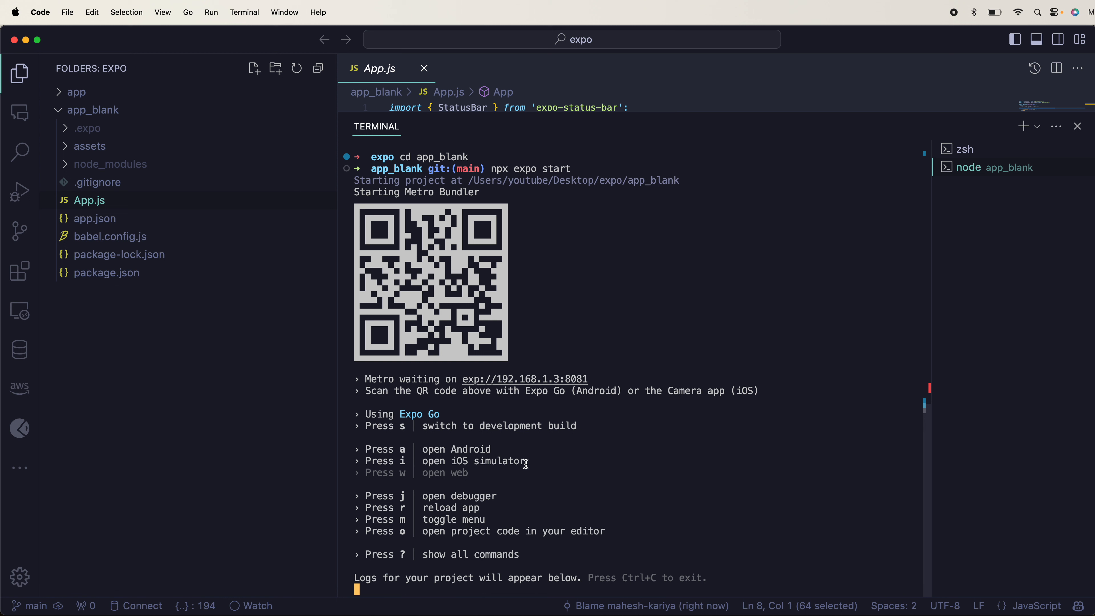
mouse_move(399, 536)
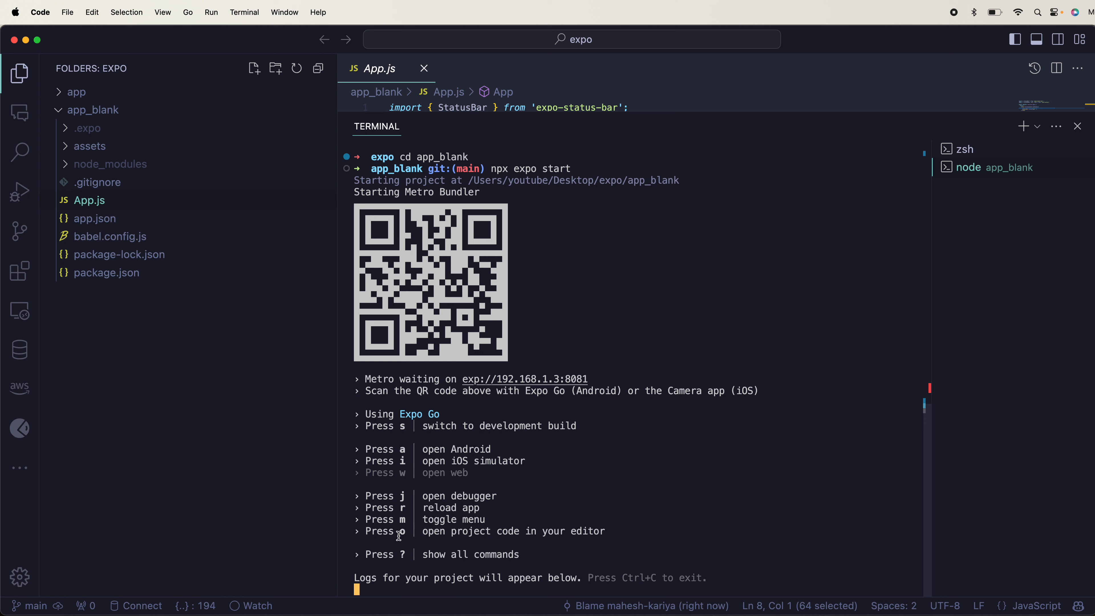
mouse_move(419, 460)
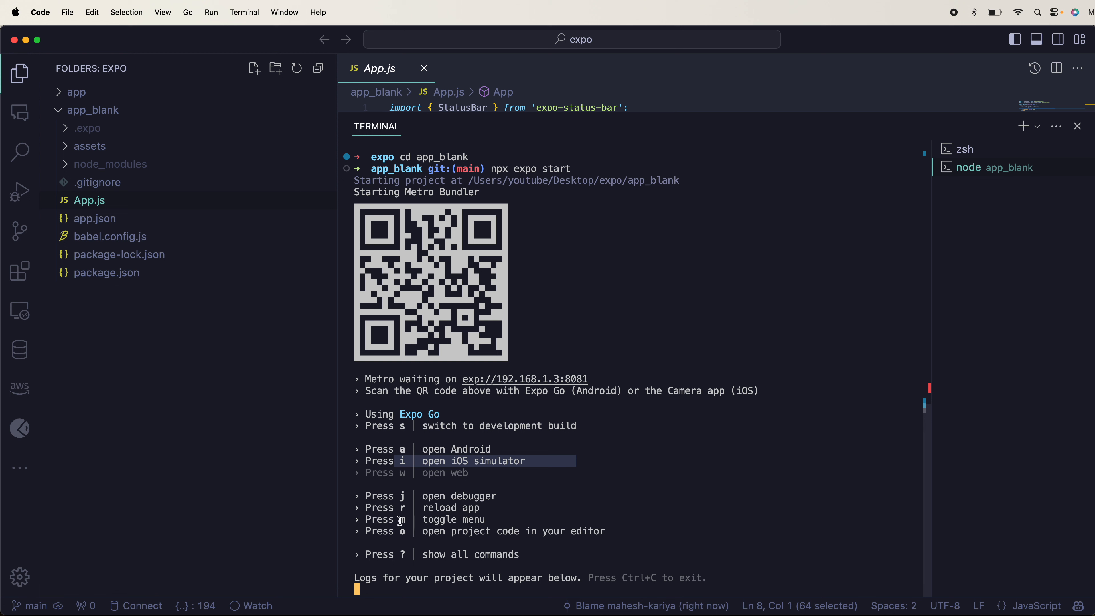
mouse_move(424, 491)
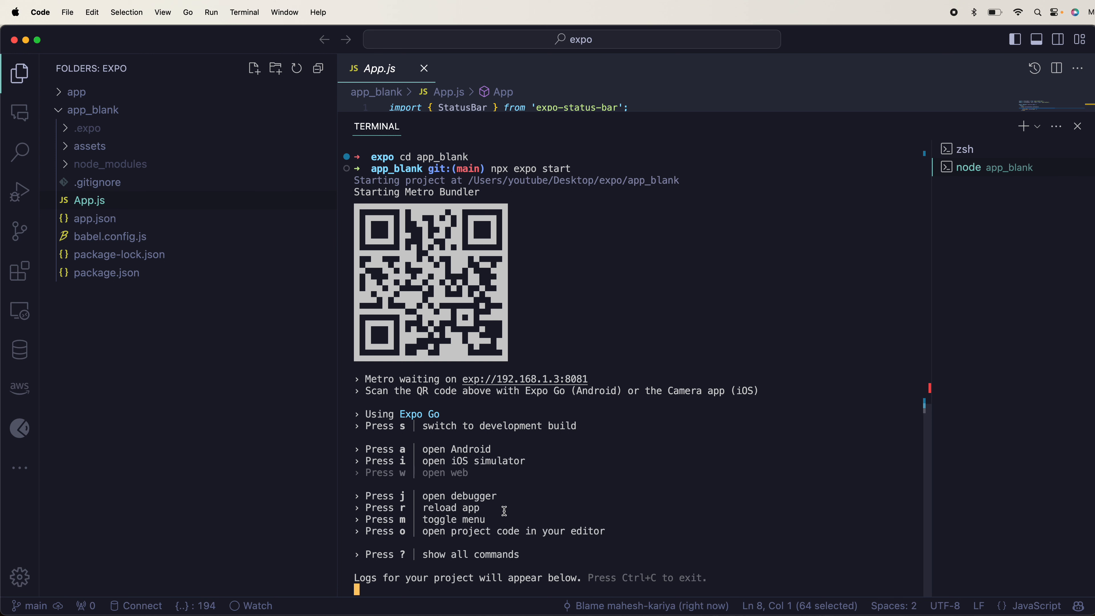
key("w")
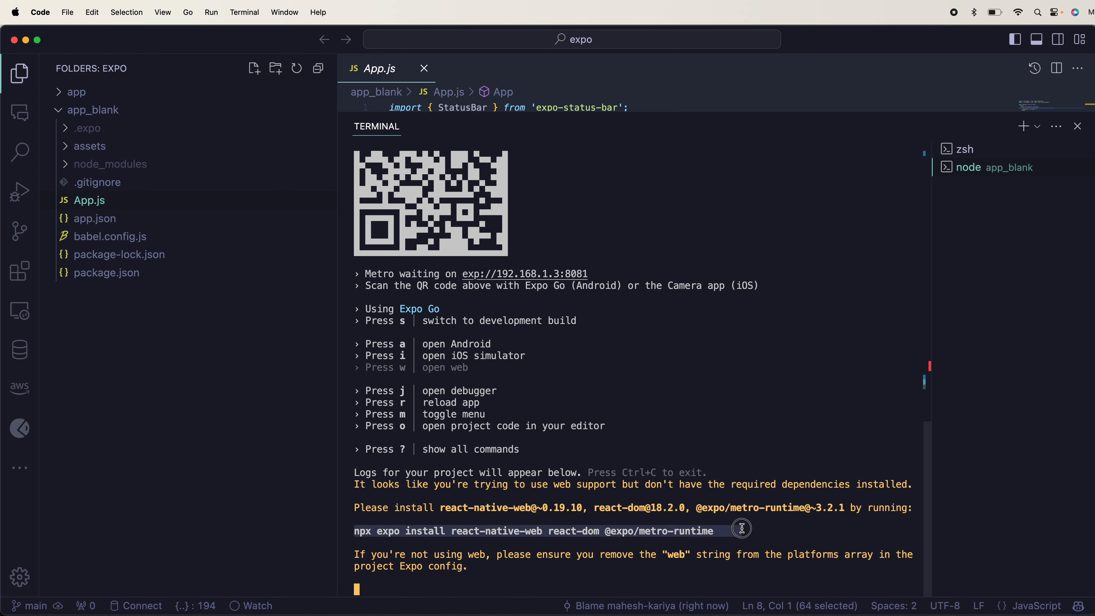
left_click(1023, 126)
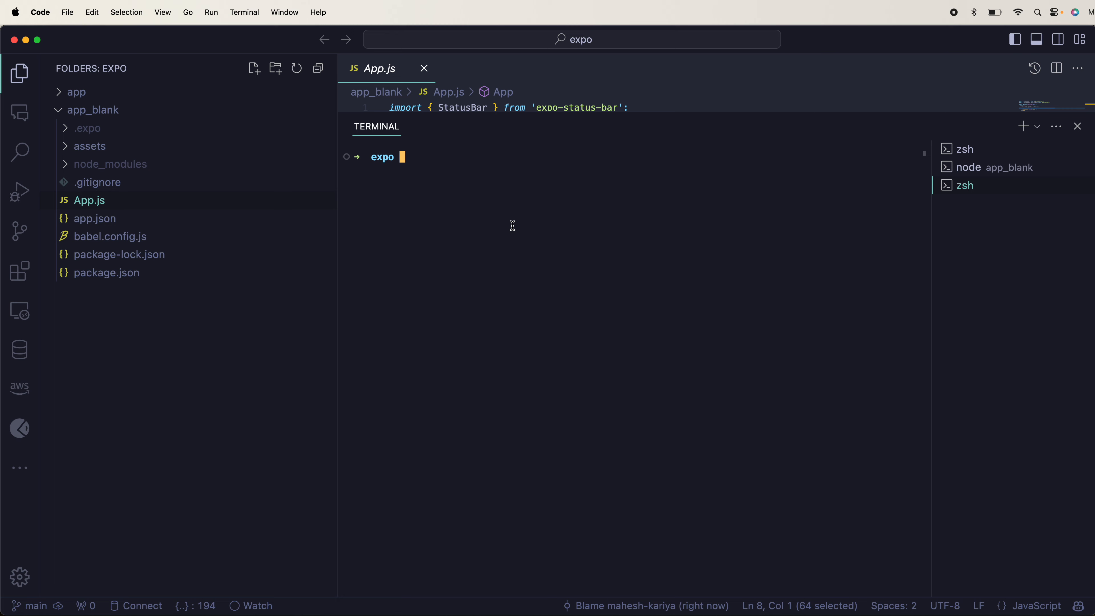
type("cd app_blank")
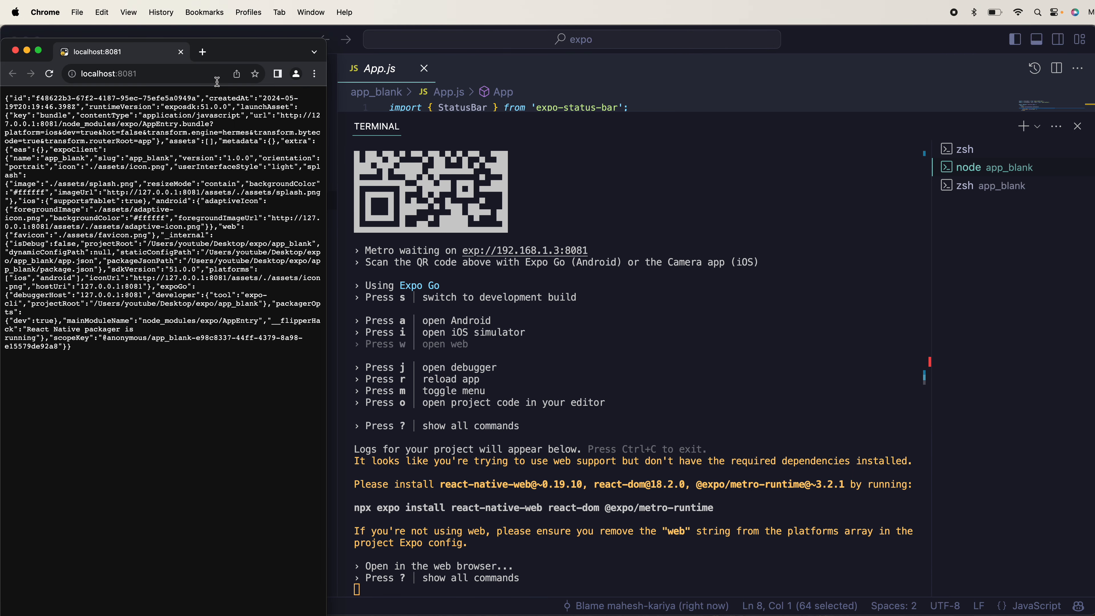
left_click(140, 73)
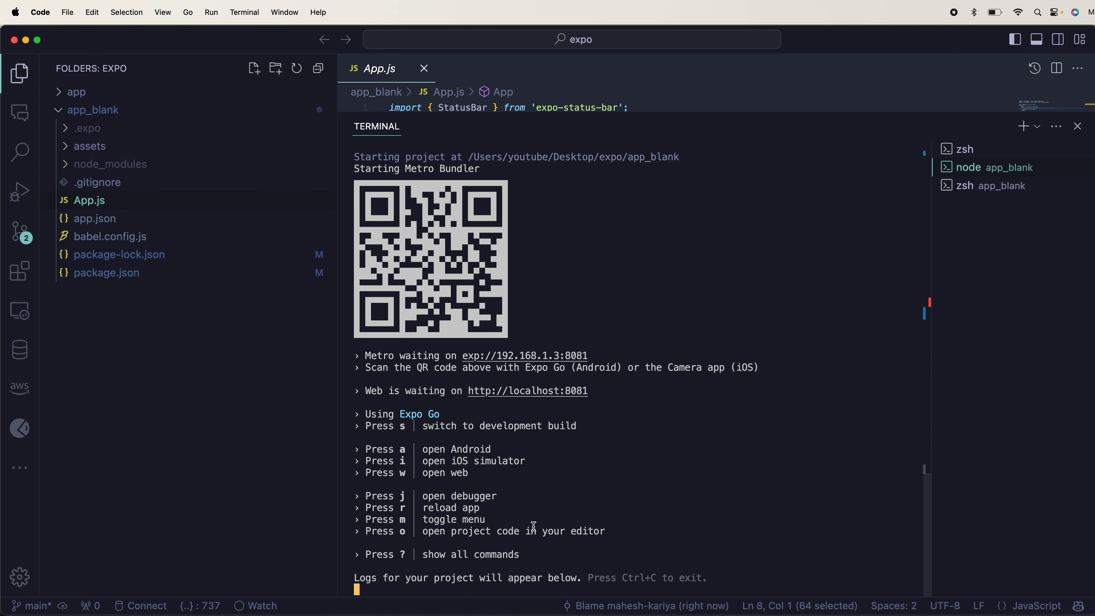
Read App.js with panels hidden, then show the Explorer again to reach app.json
key("w")
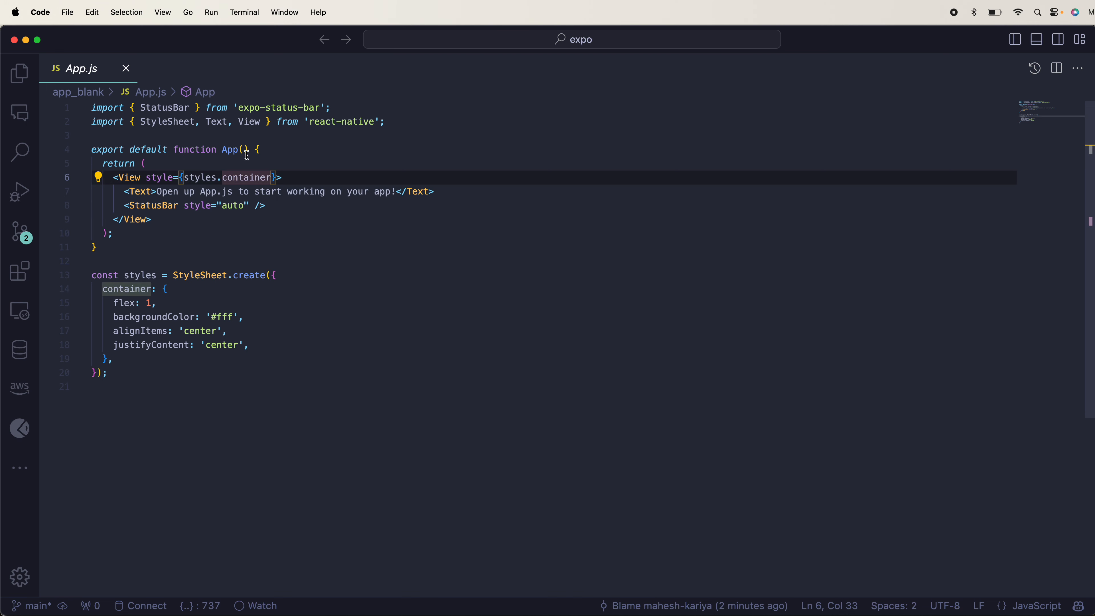
double_click(248, 121)
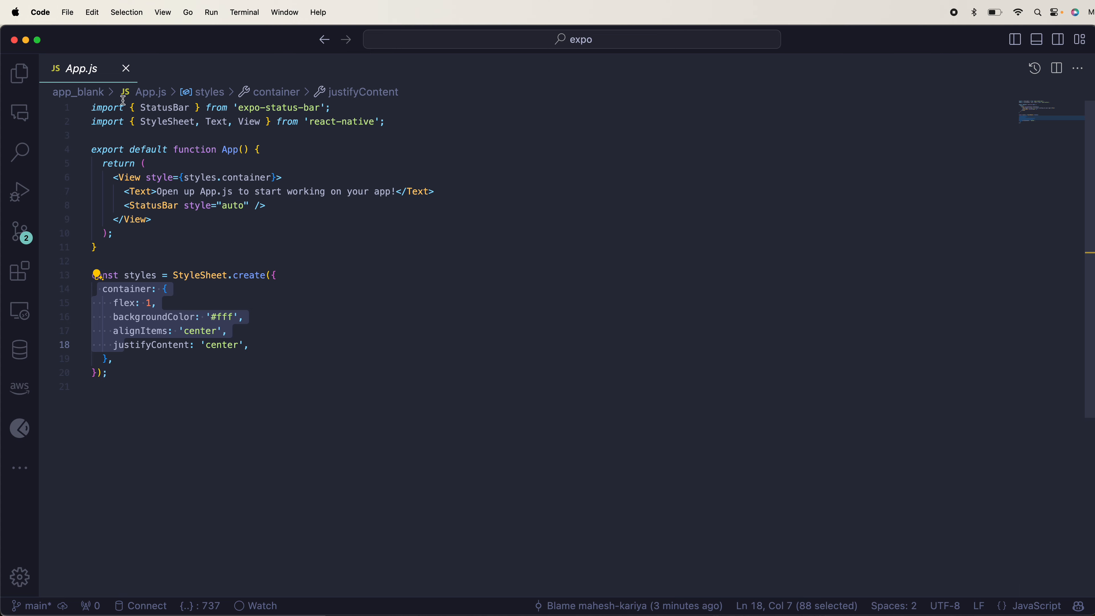
left_click(20, 73)
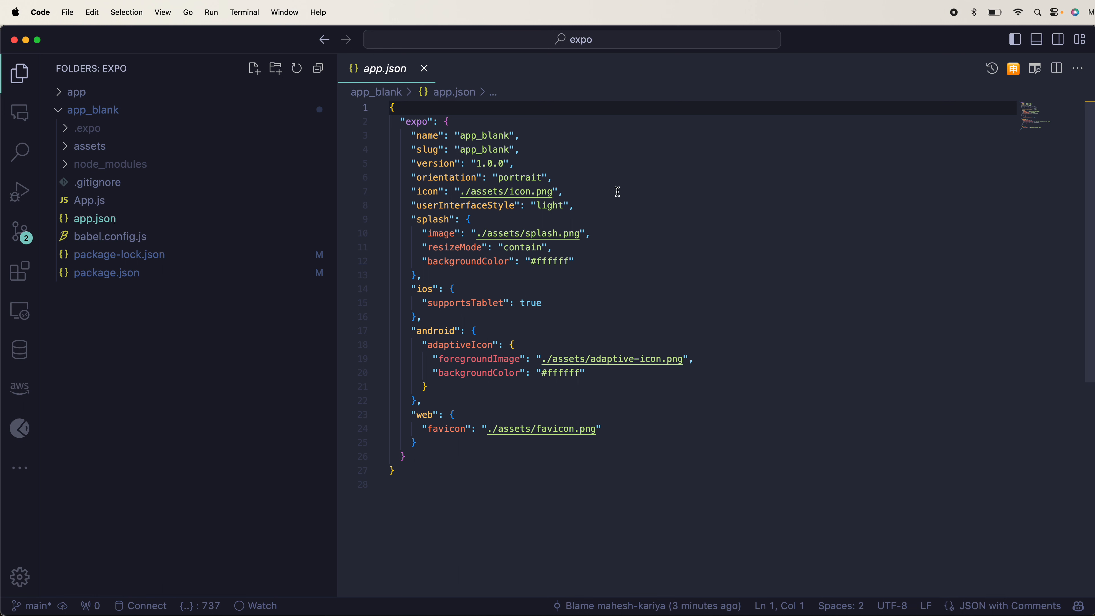
View babel.config.js, then package.json, selecting its new web dependency lines and the android script key
left_click(588, 233)
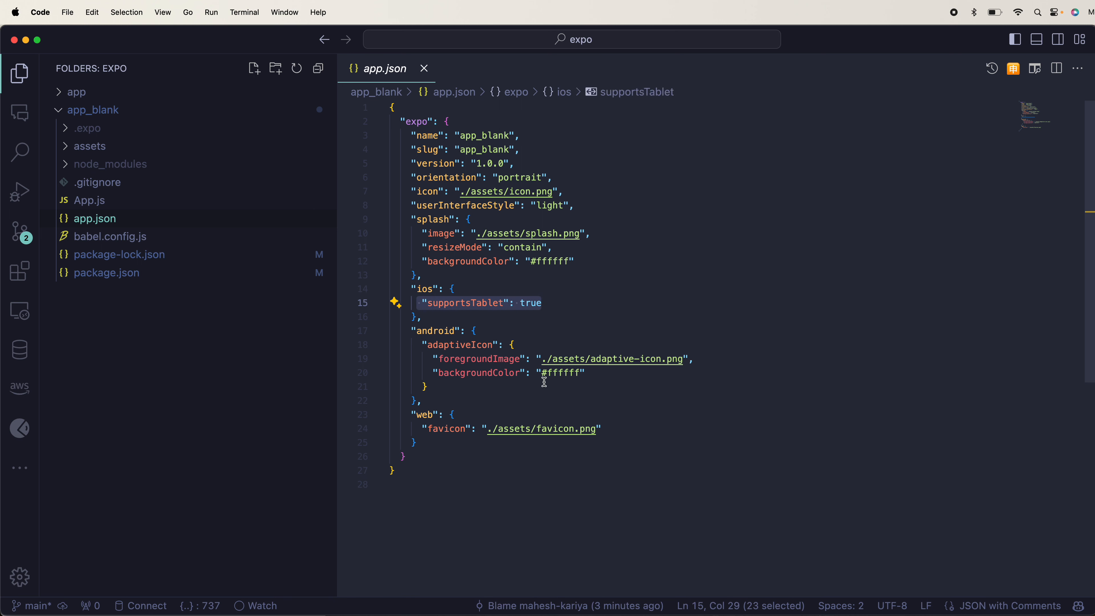
left_click(109, 236)
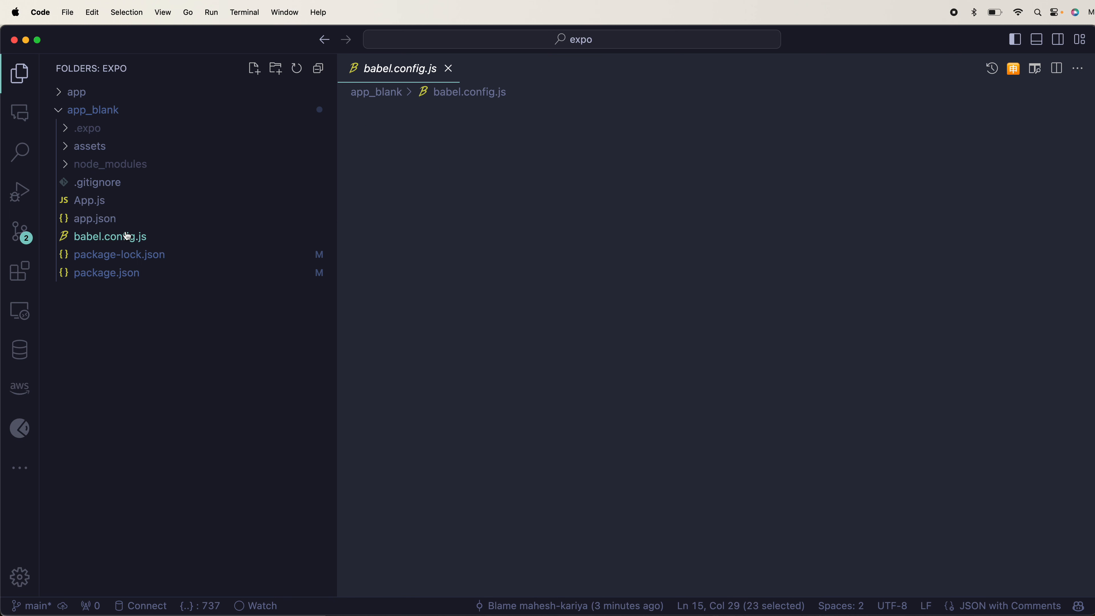
left_click(109, 237)
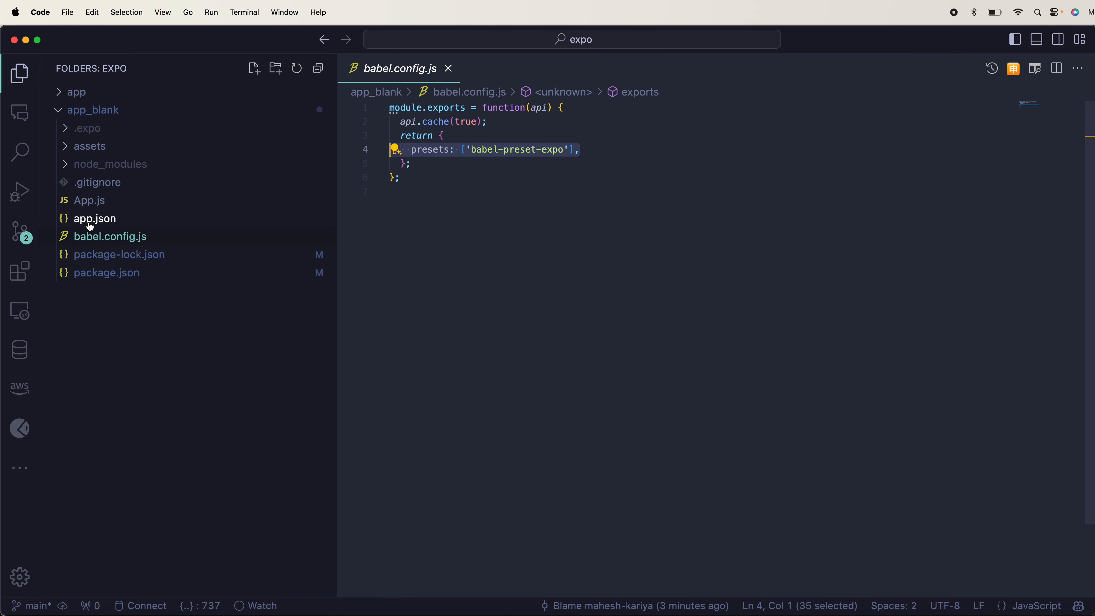
left_click(106, 273)
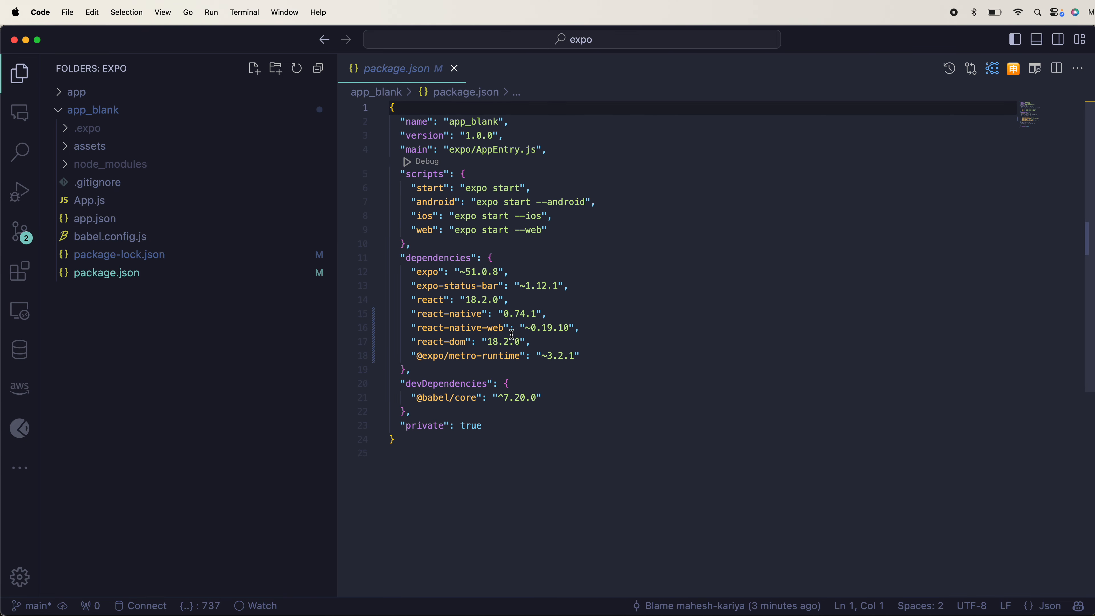
left_click_drag(414, 314, 579, 356)
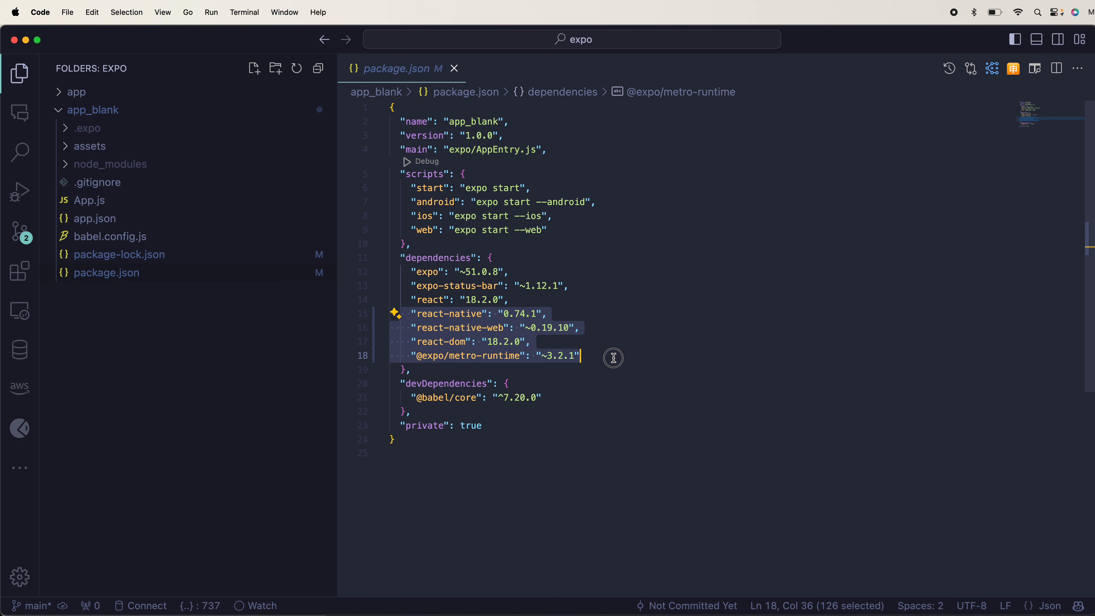
mouse_move(585, 239)
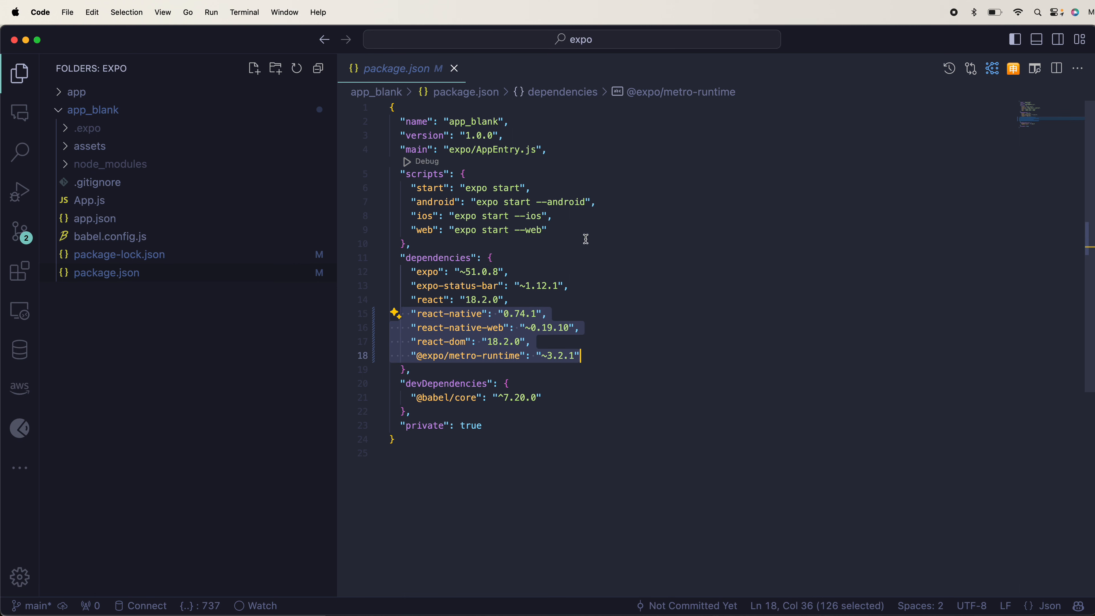
mouse_move(433, 200)
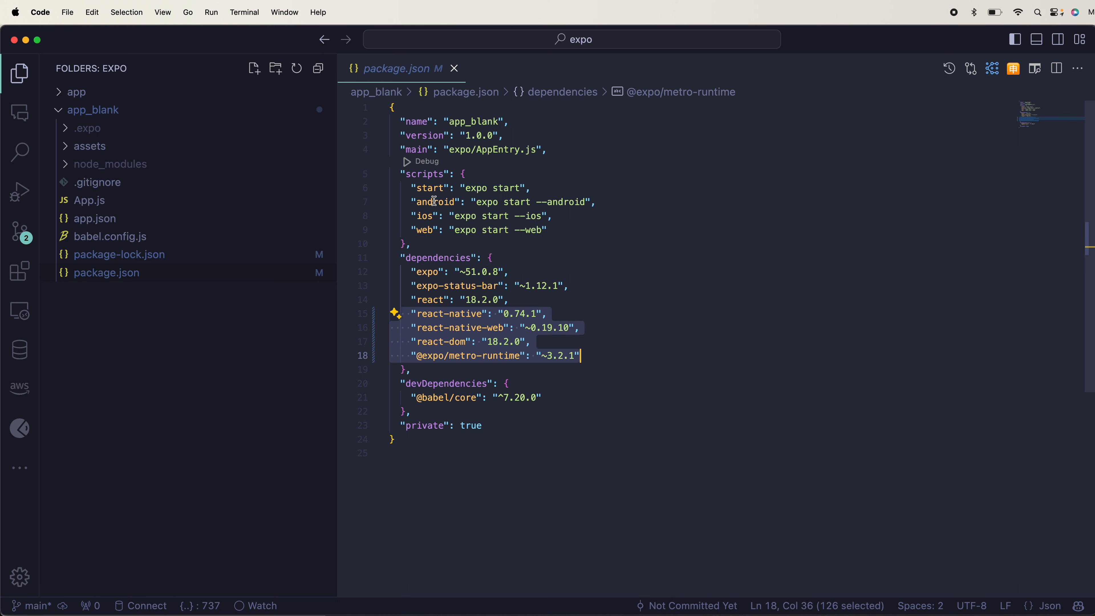
double_click(430, 188)
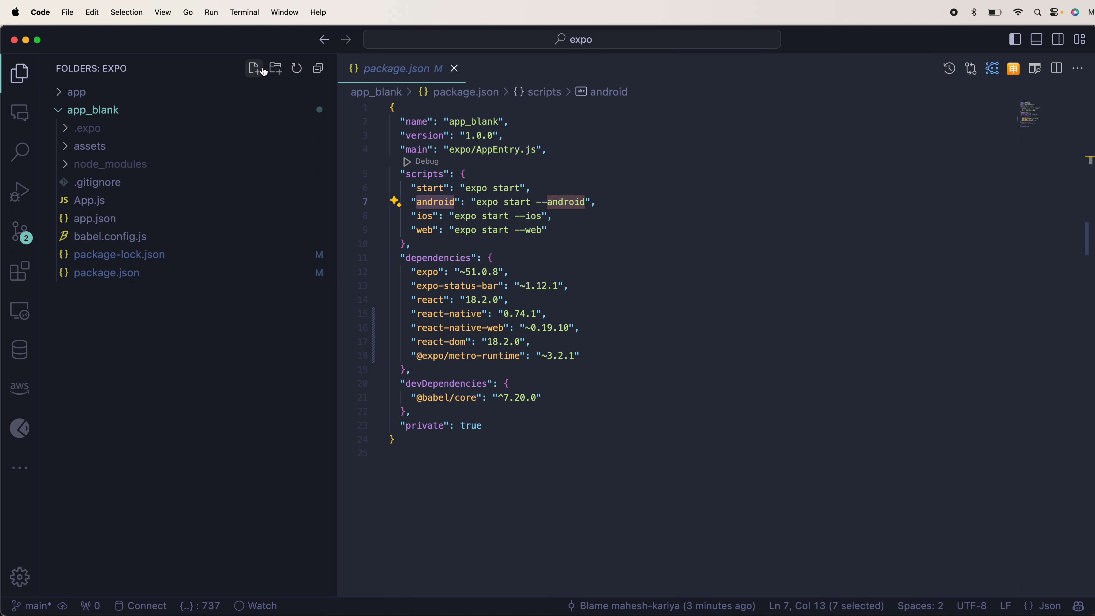
Create the new file components/HomeScreen.js from the Explorer
type("comp")
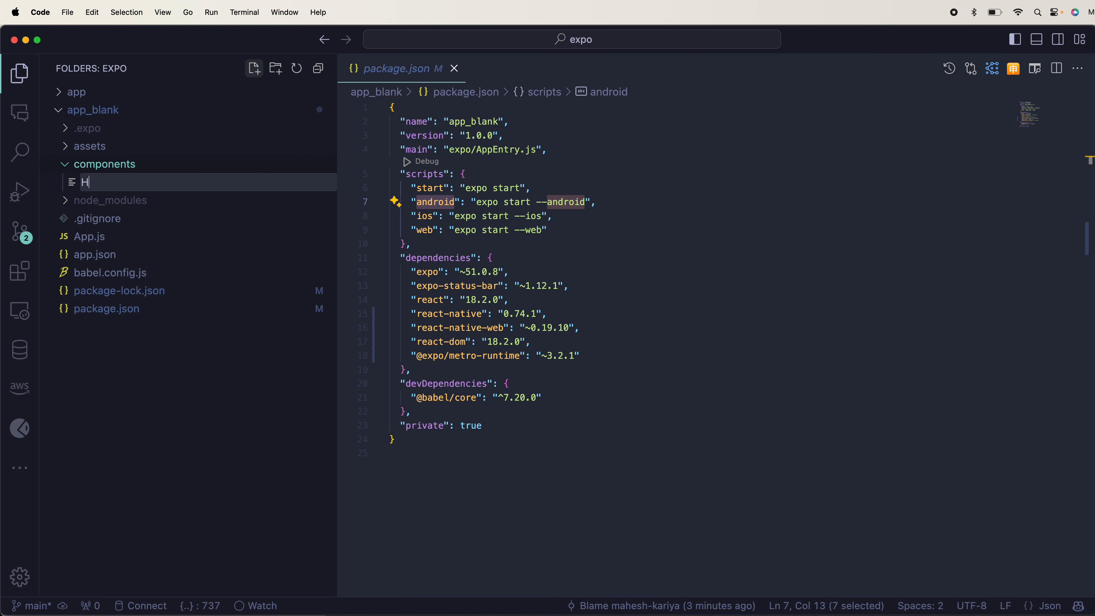
type("omeScre")
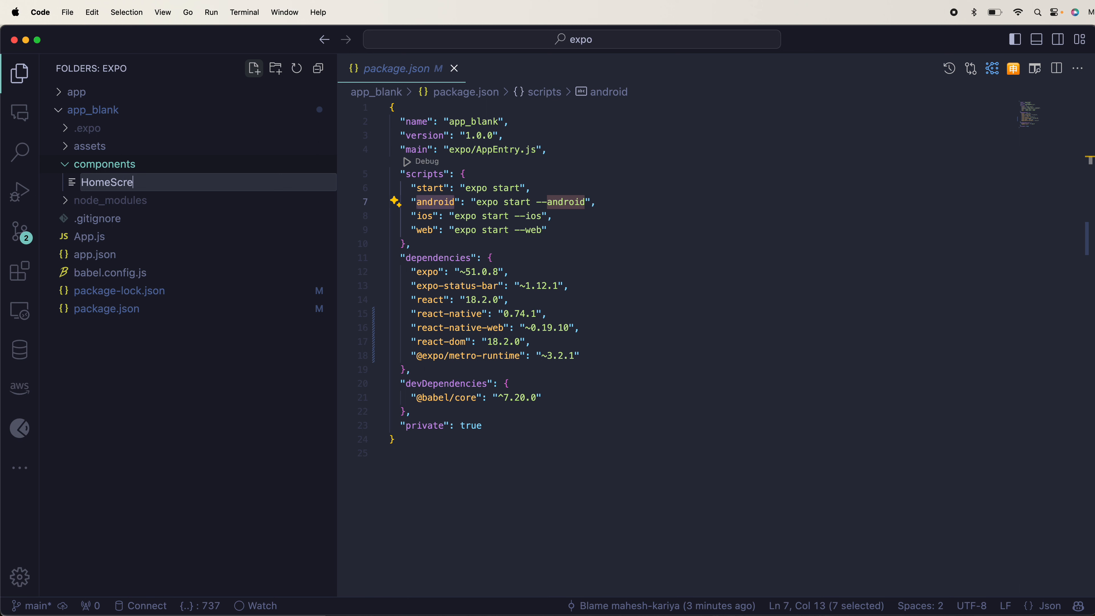
type("en.js")
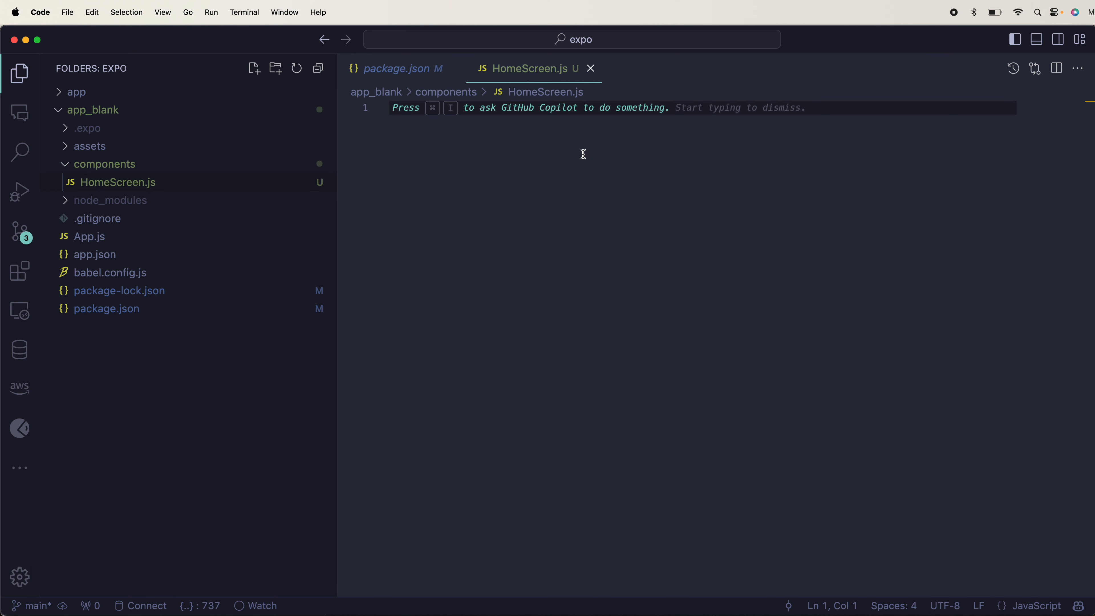
Write a default-exported HomeScreen function returning <>Hello</>, then start looking up App.js
type("export")
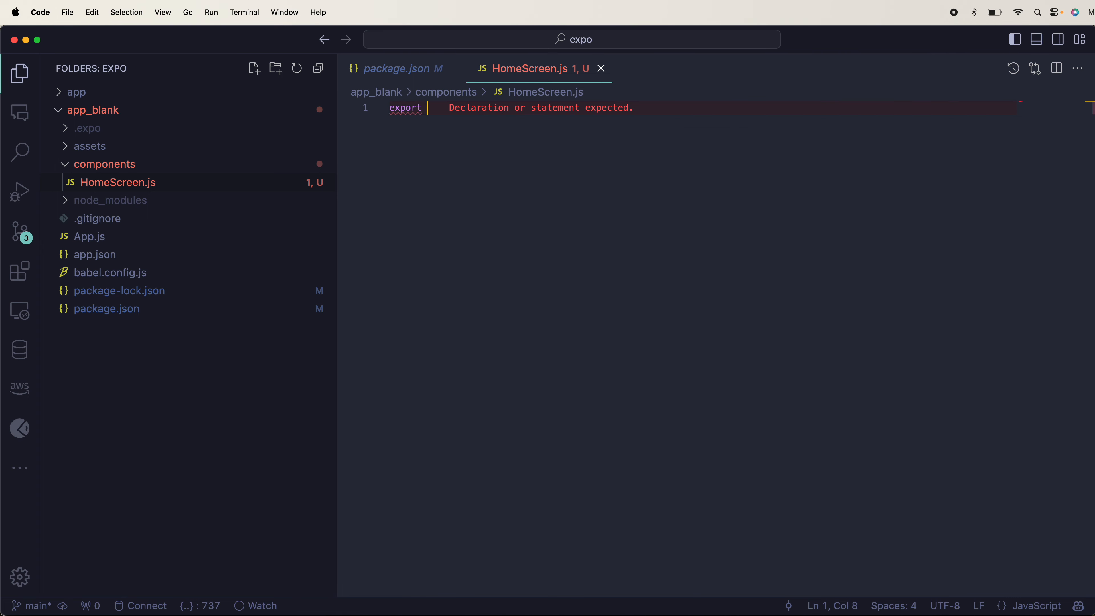
type("default")
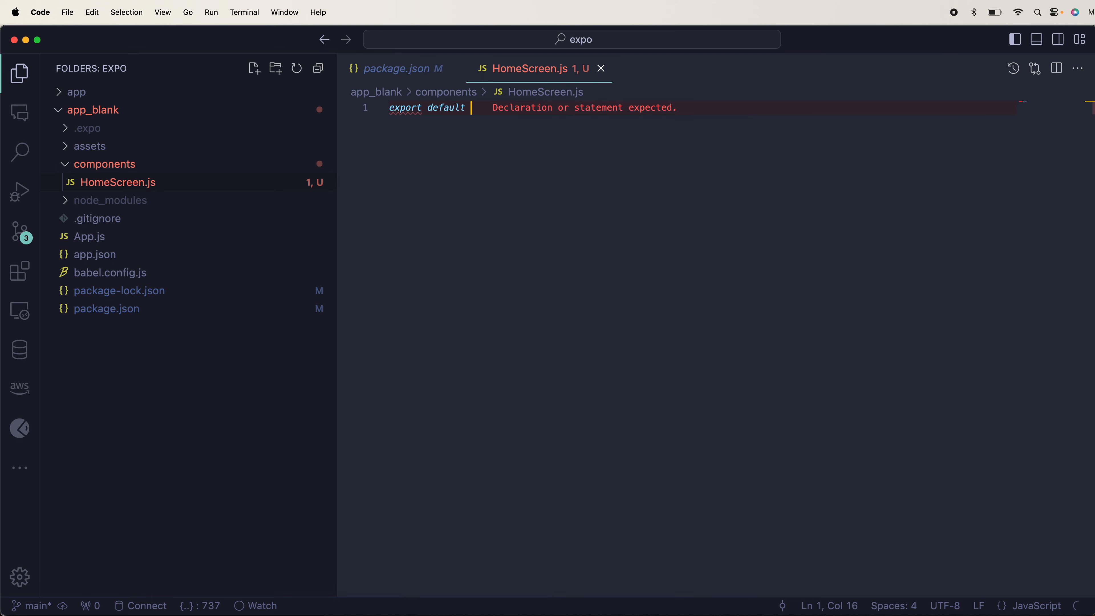
type("HomeScreenimport HomeScreen from '../../app/app/(tabs)/index';")
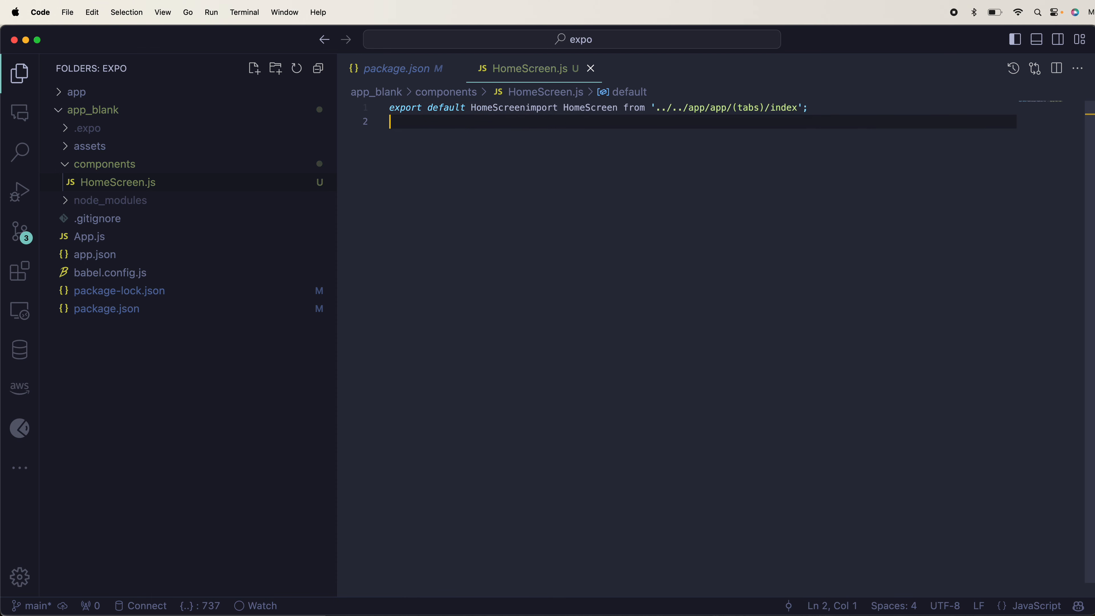
type("import { createAppContainer } from 'react-navigation';")
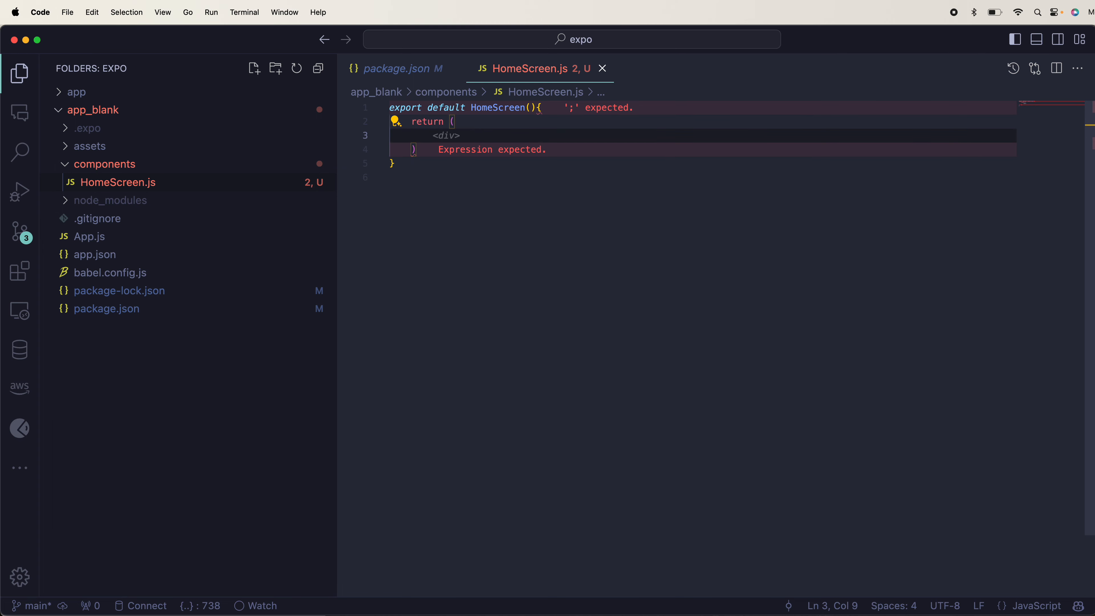
type("H</>")
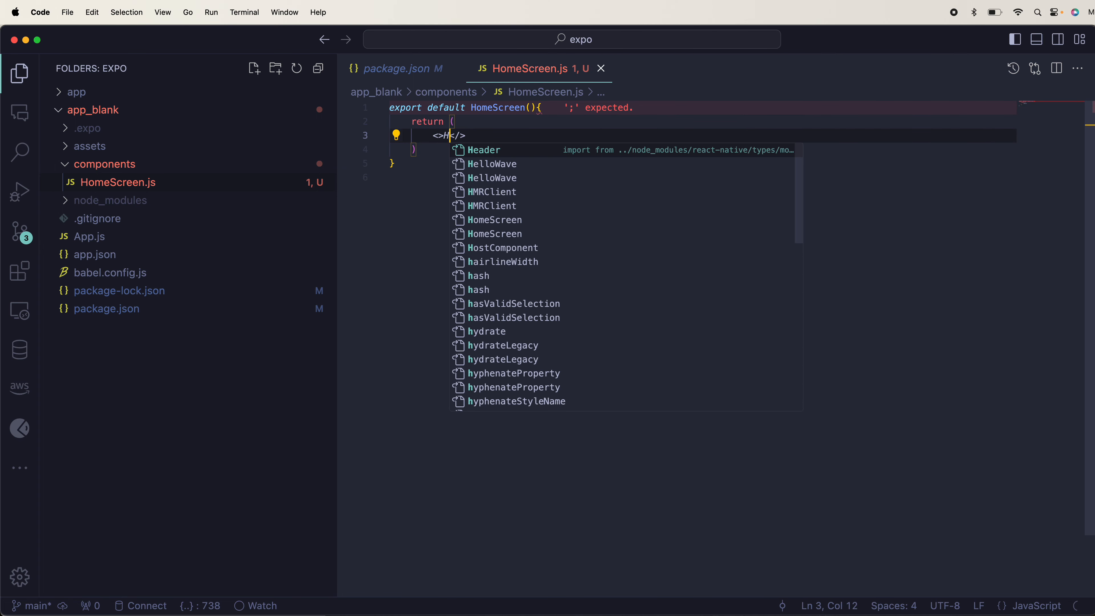
type("ello")
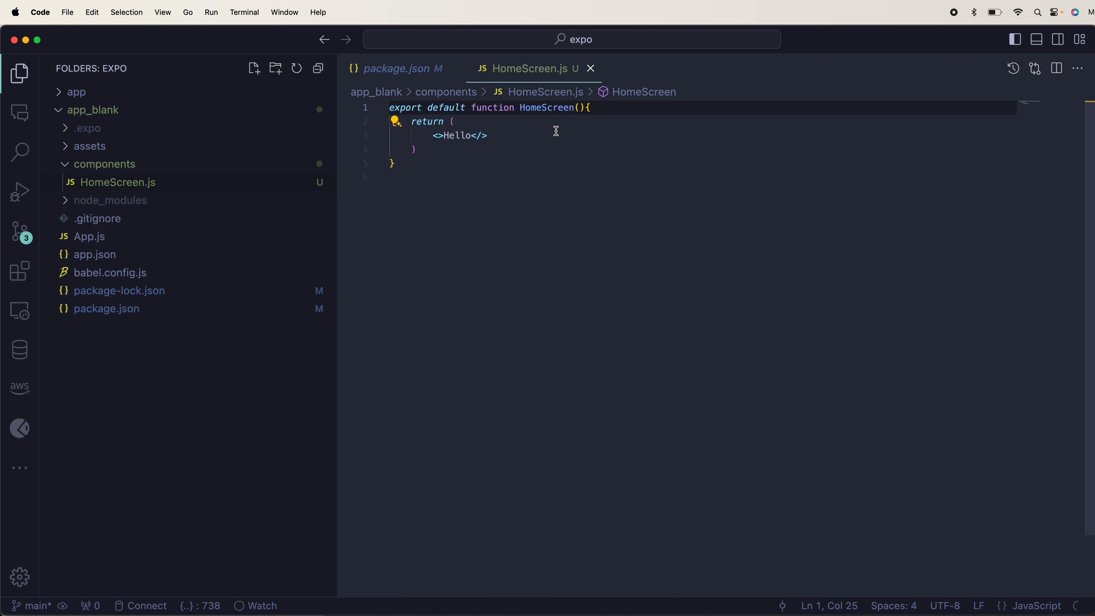
left_click(471, 136)
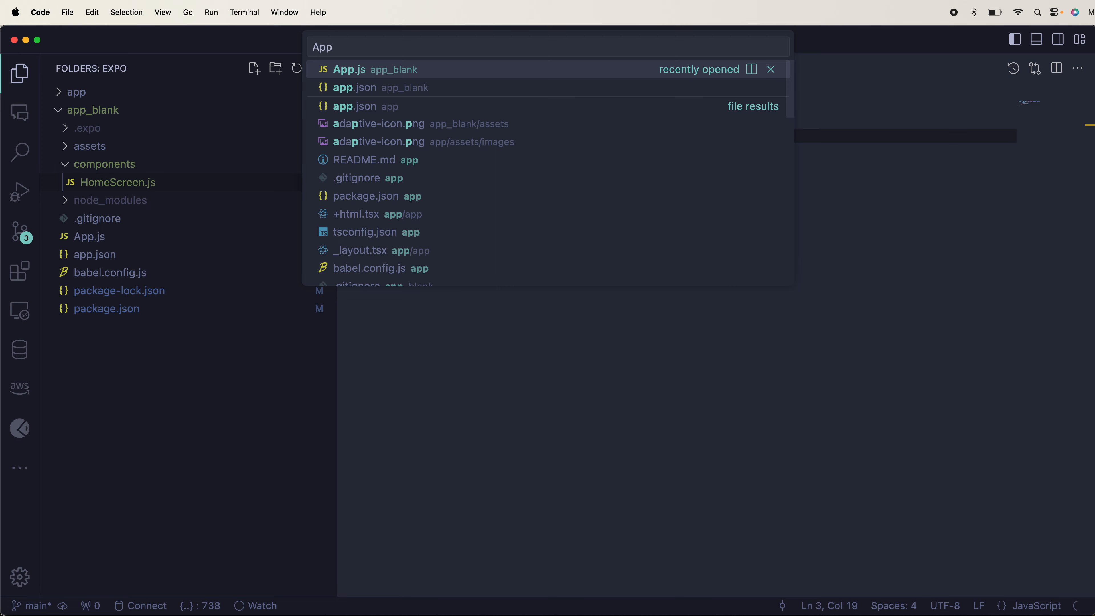
In App.js replace the starter <Text> line with <HomeScreen />, auto-importing HomeScreen from components
left_click(349, 70)
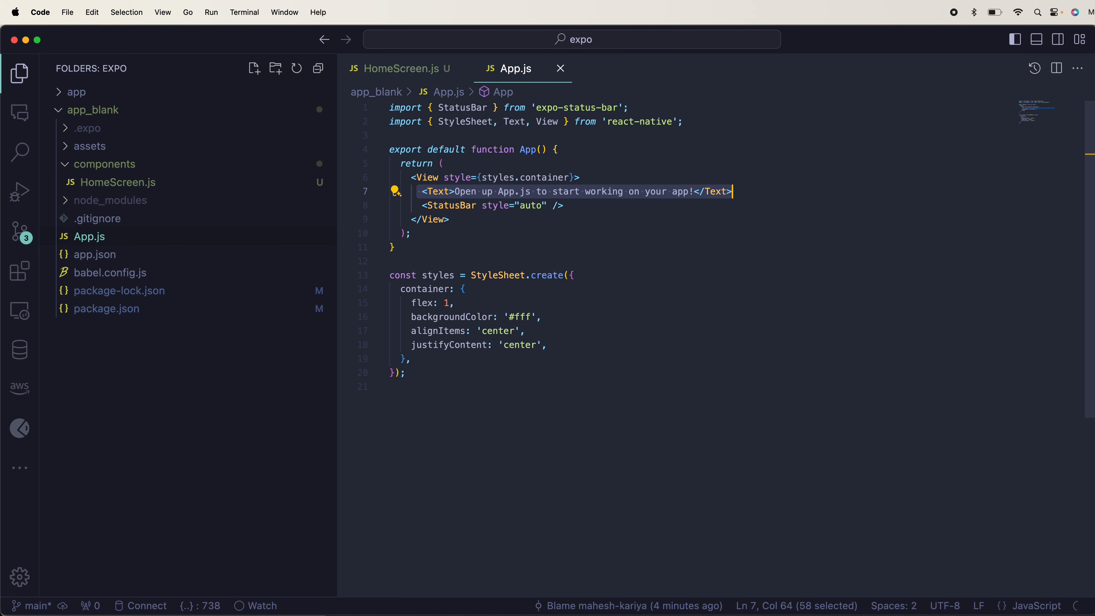
type("Ho>")
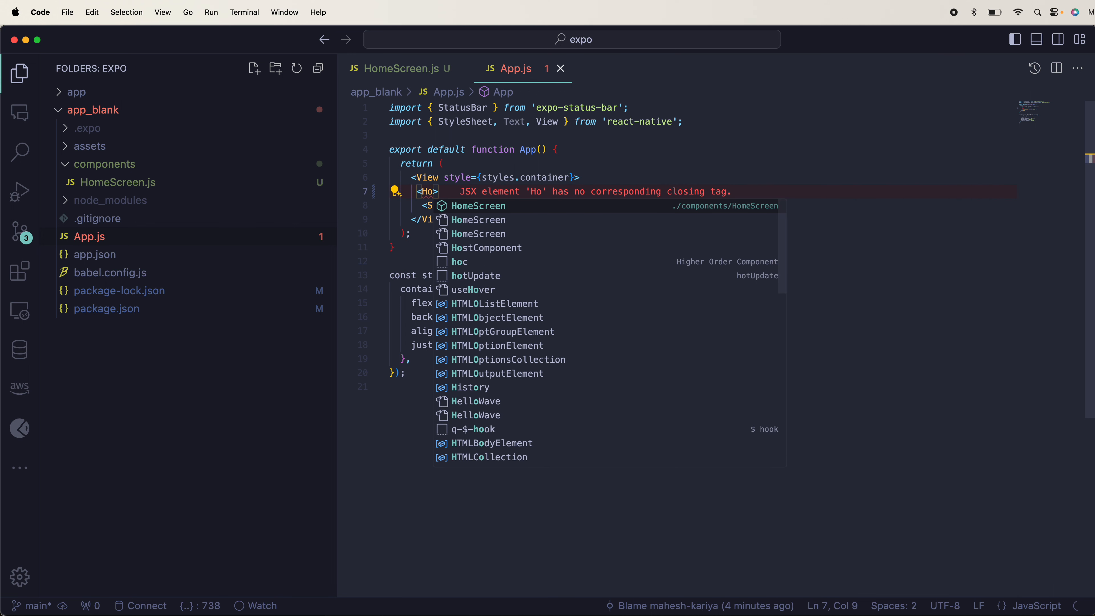
left_click(477, 206)
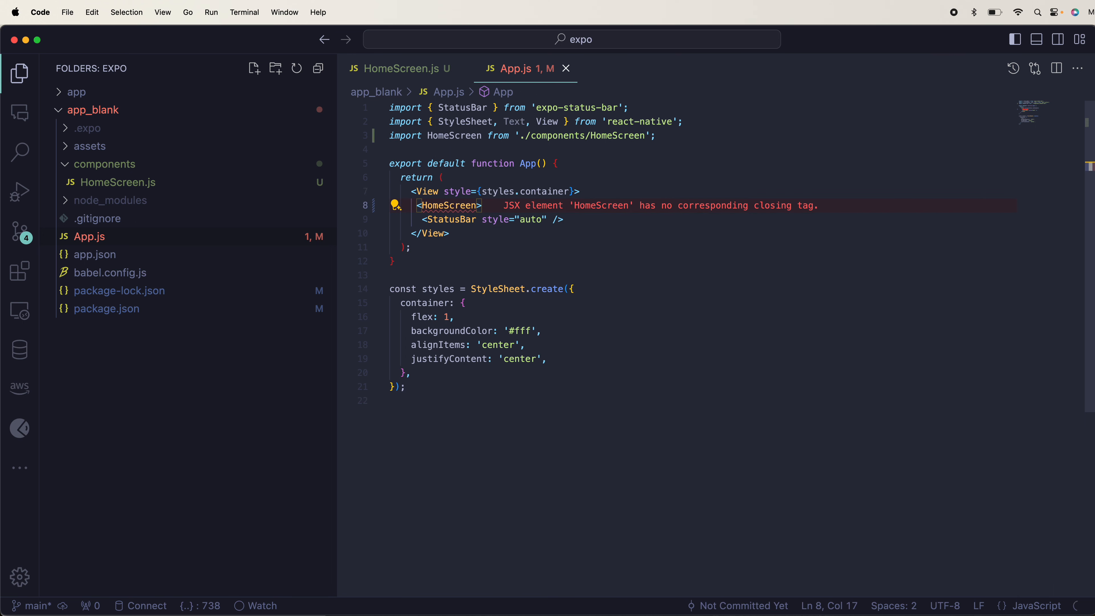
type("/")
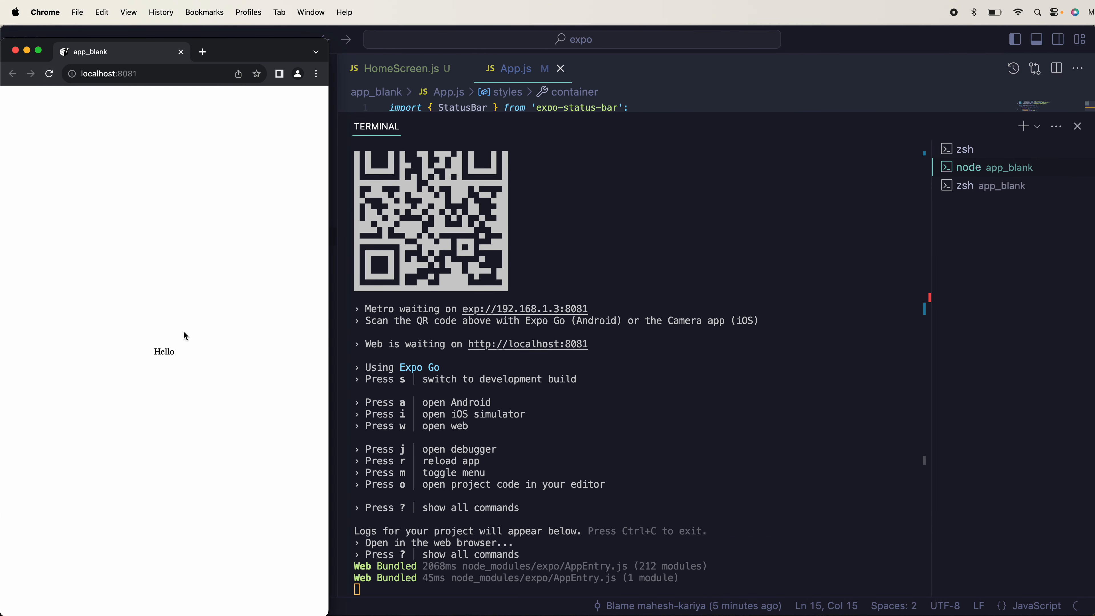
Check localhost:8081 shows Hello, then collapse the components folder in VS Code
double_click(164, 351)
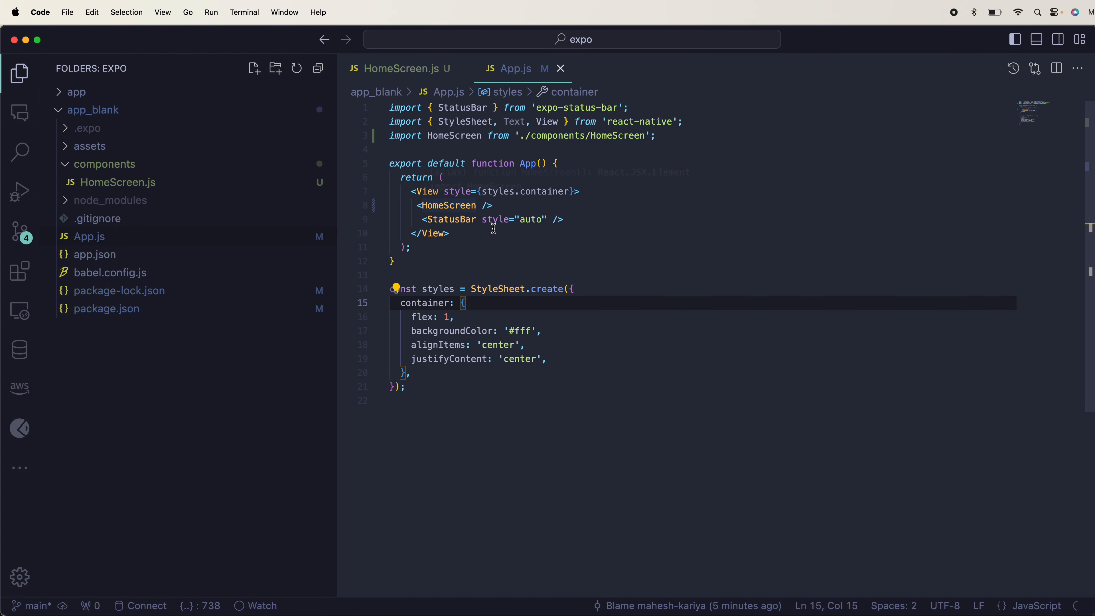
left_click(65, 91)
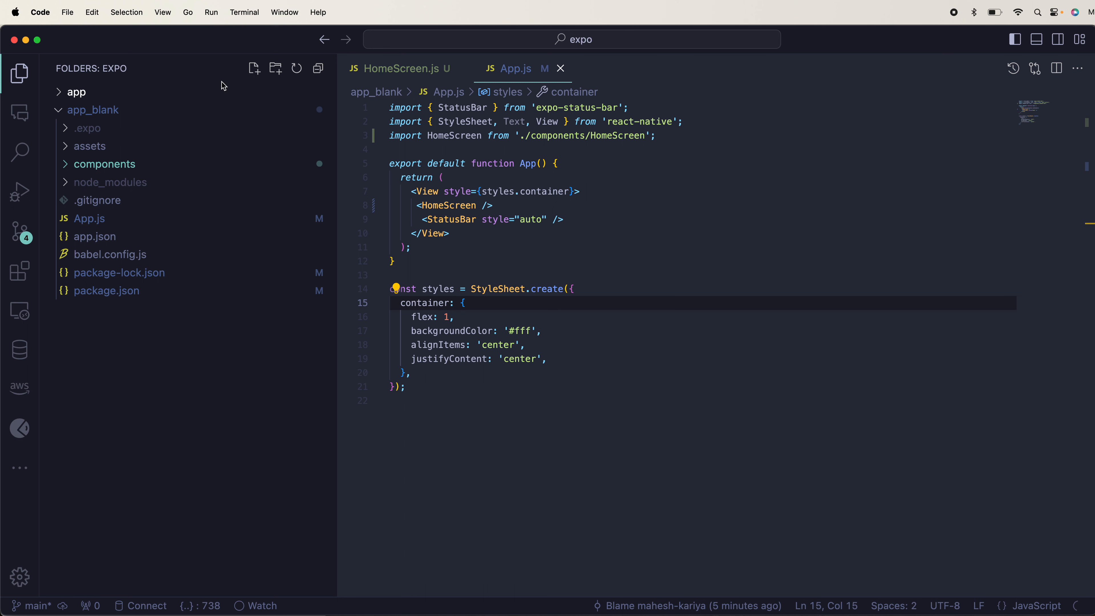
mouse_move(477, 330)
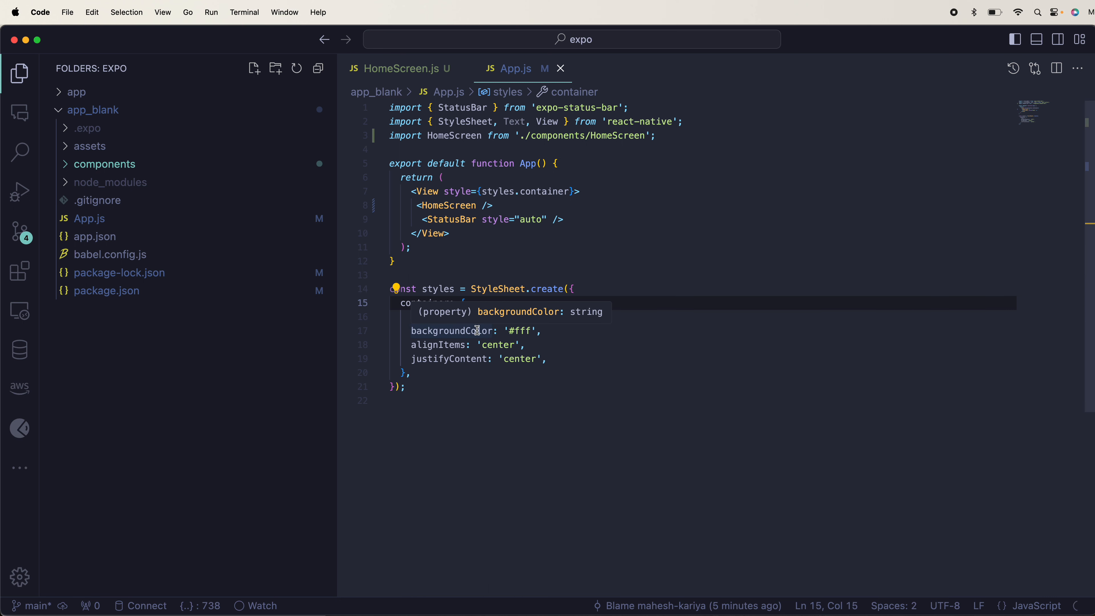